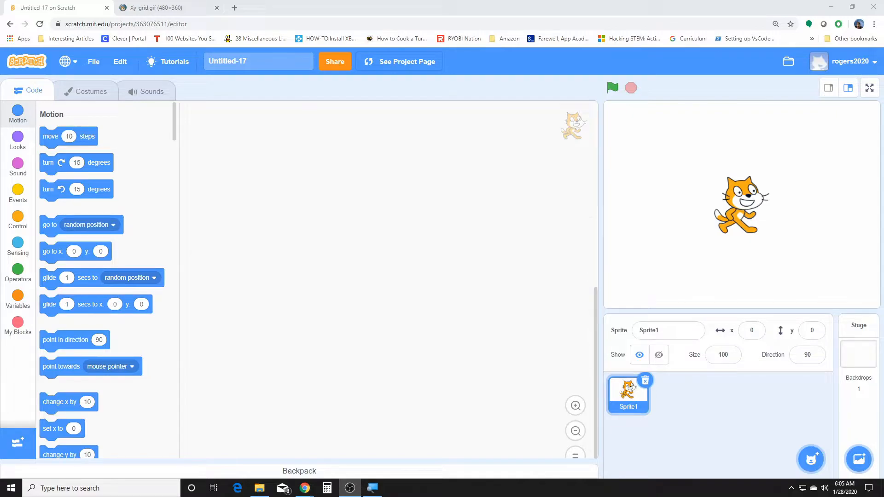
mouse_move(640, 245)
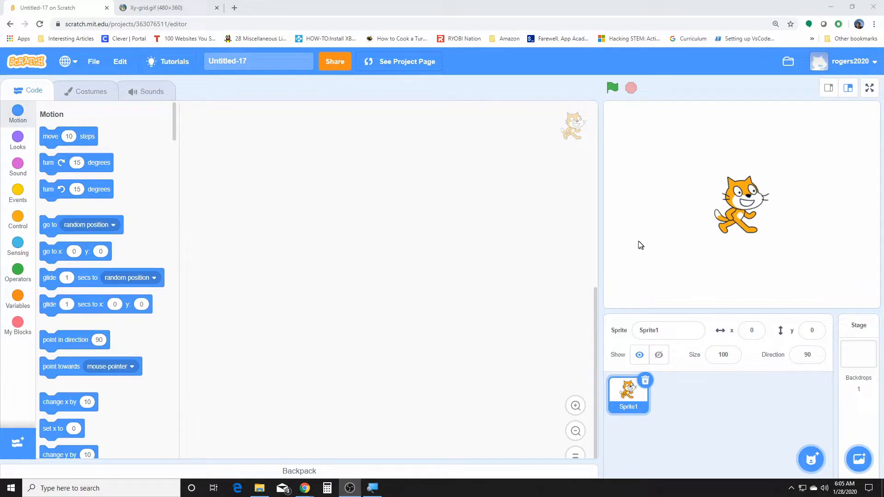
mouse_move(58, 322)
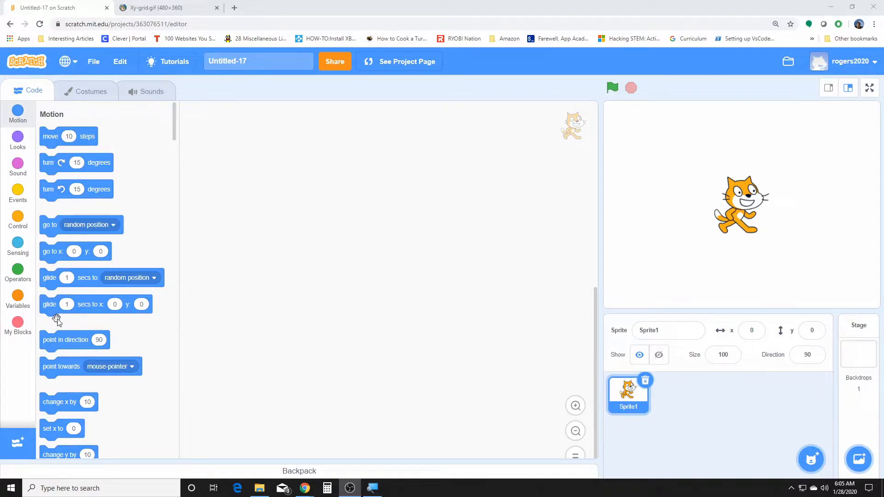
- Place a lone 'move 10 steps' block near the top-left of the code area
scroll("down", 3)
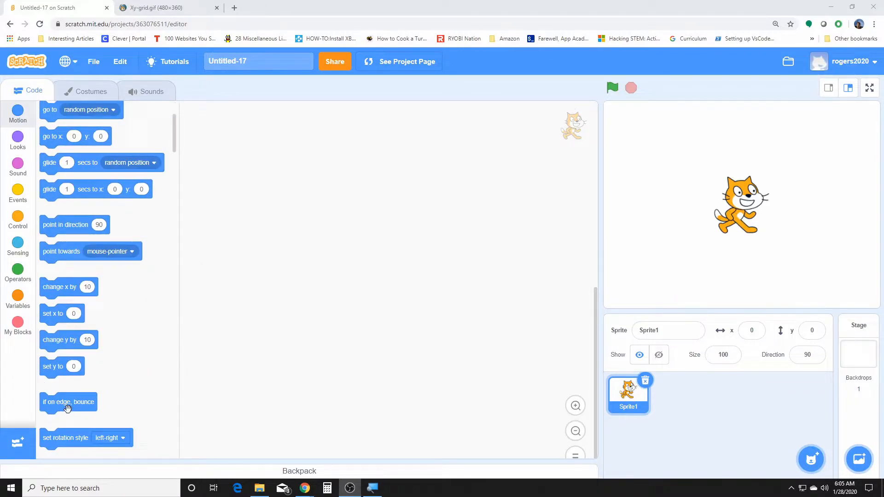
scroll("down", 3)
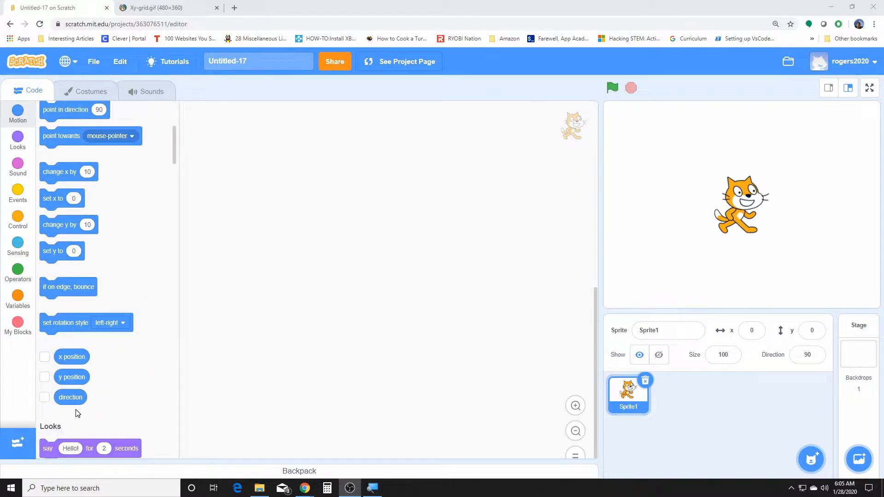
mouse_move(166, 412)
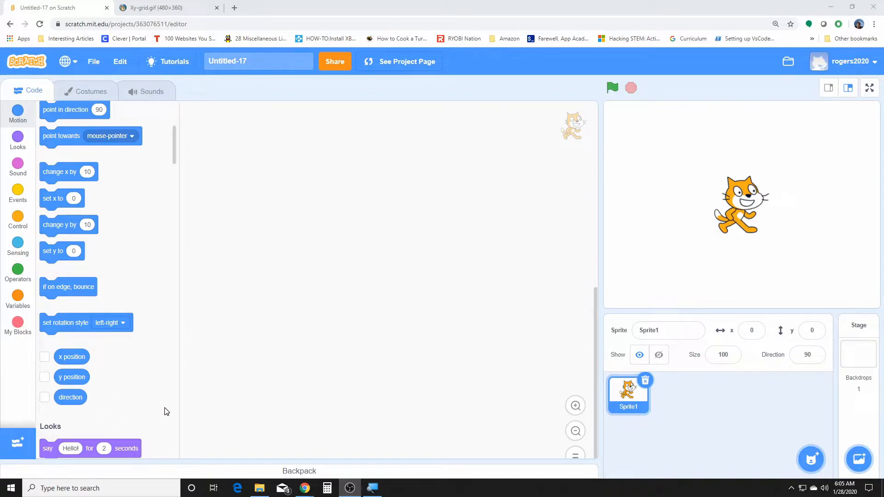
mouse_move(158, 406)
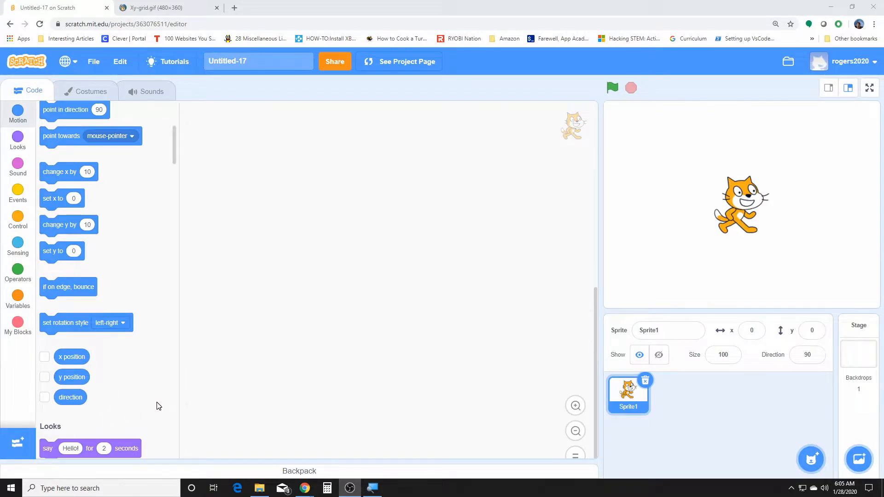
scroll("up", 3)
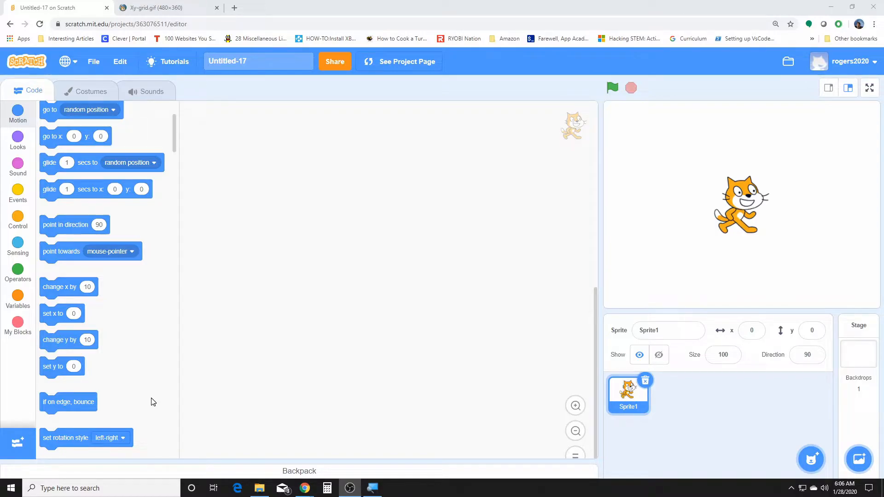
scroll("up", 3)
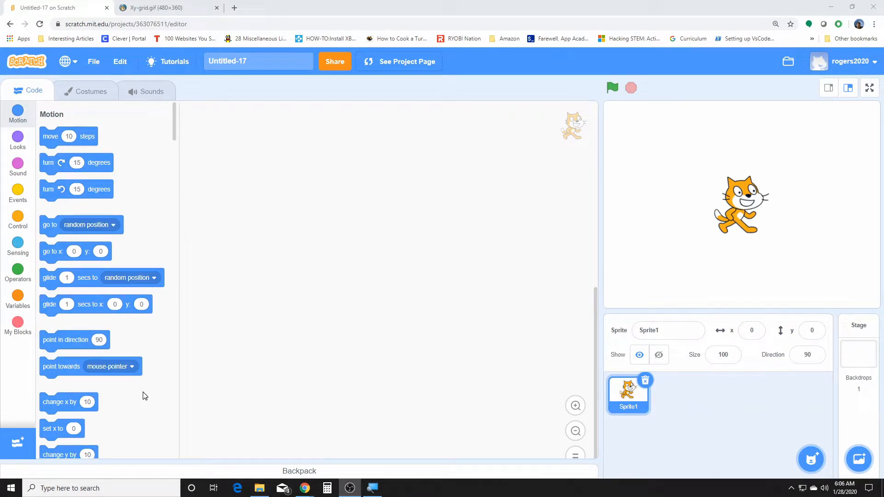
mouse_move(36, 143)
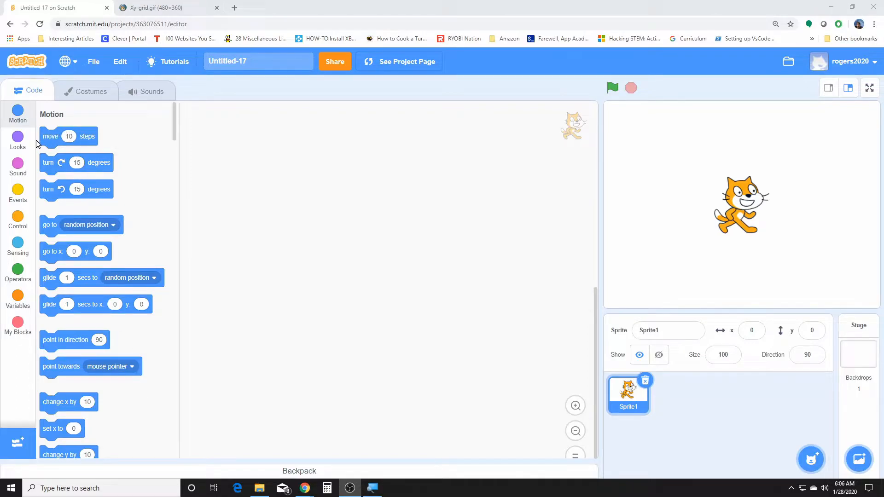
mouse_move(51, 136)
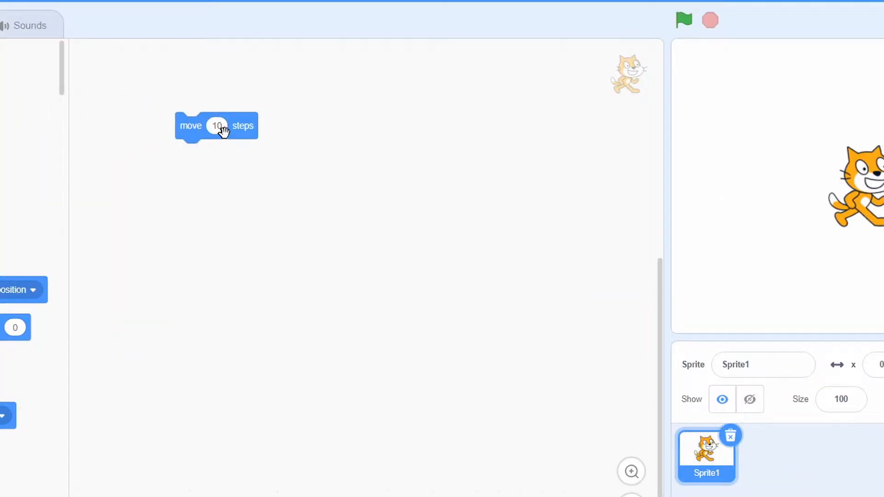
mouse_move(237, 148)
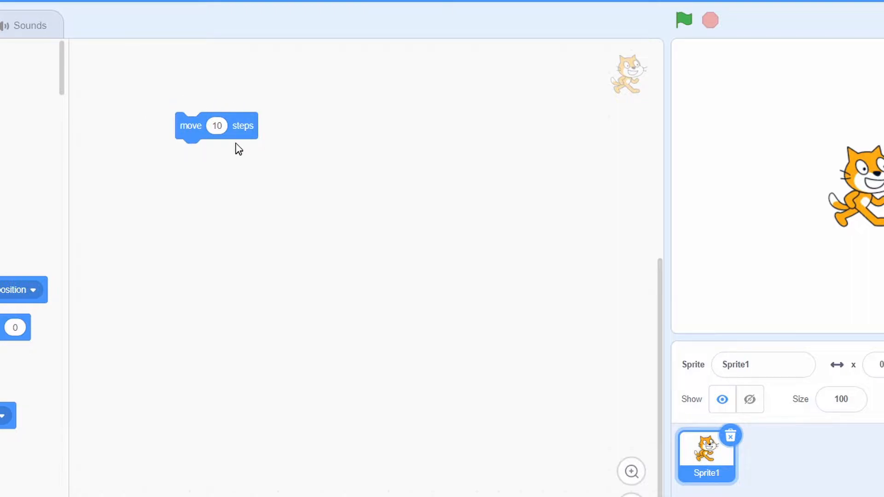
mouse_move(175, 122)
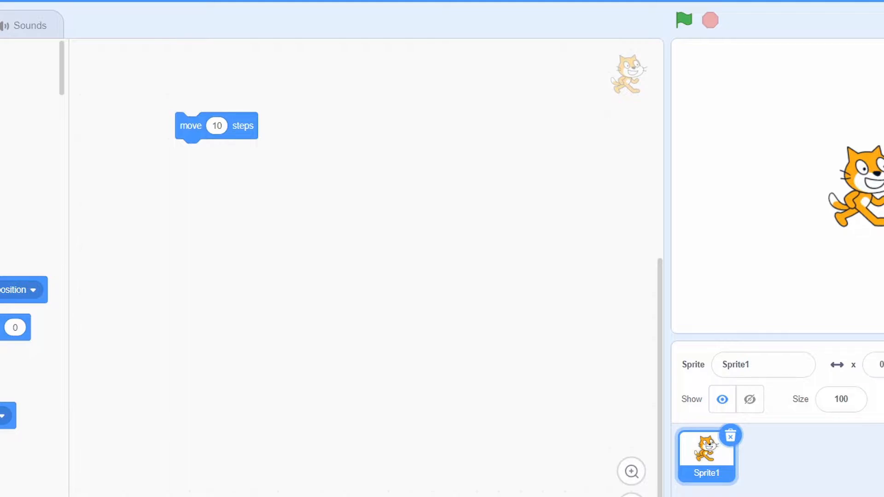
mouse_move(226, 136)
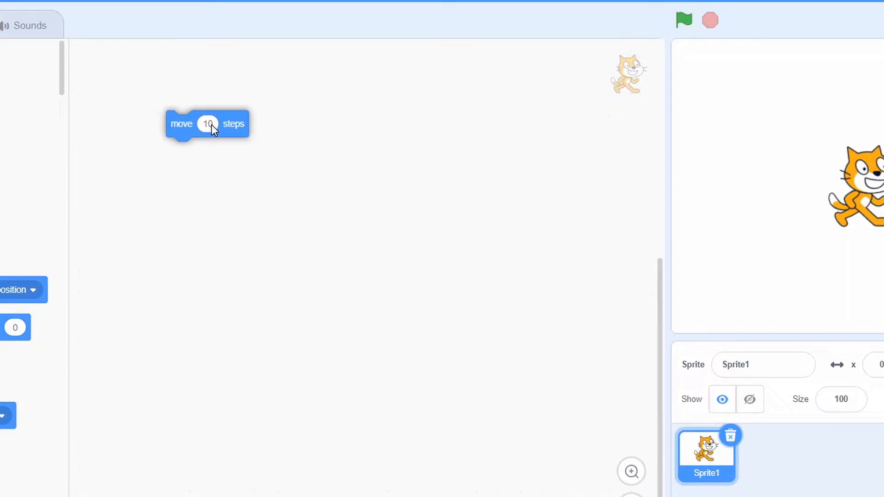
left_click(209, 124)
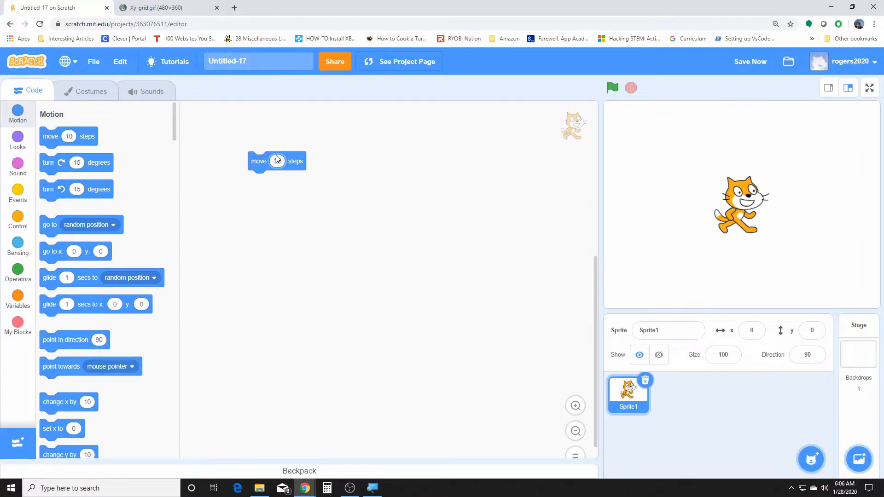
left_click_drag(276, 161, 226, 124)
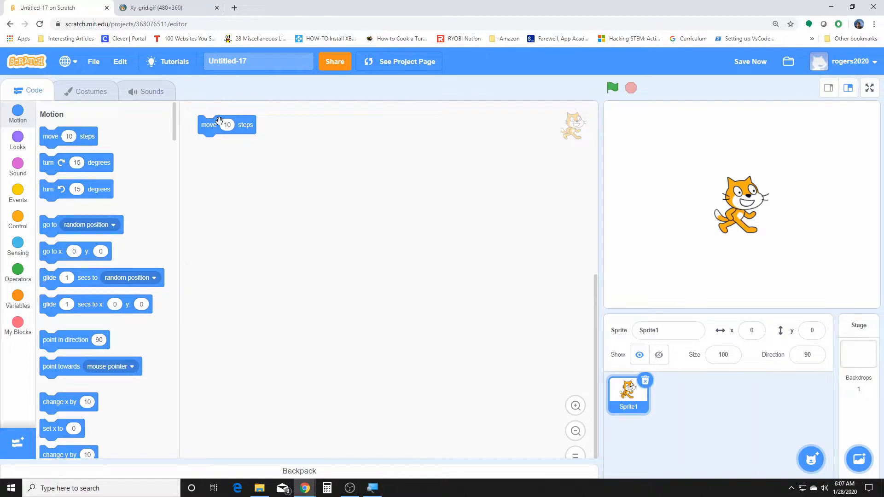
mouse_move(654, 221)
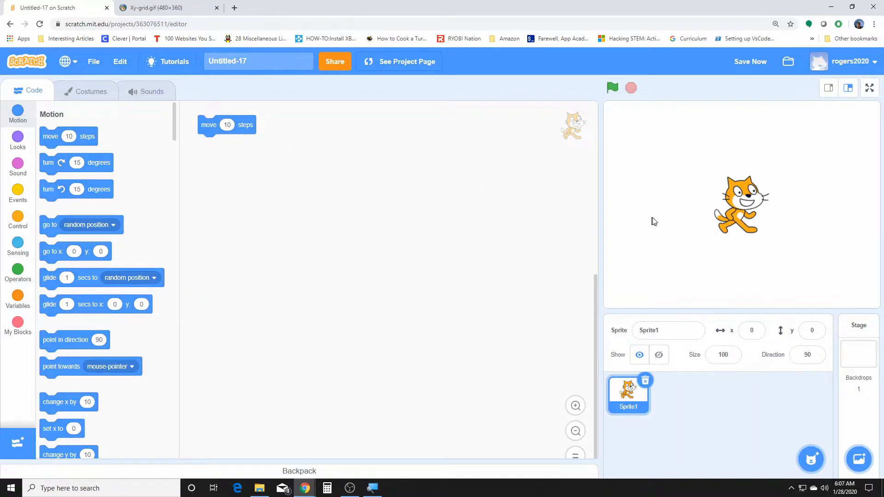
left_click_drag(227, 125, 240, 146)
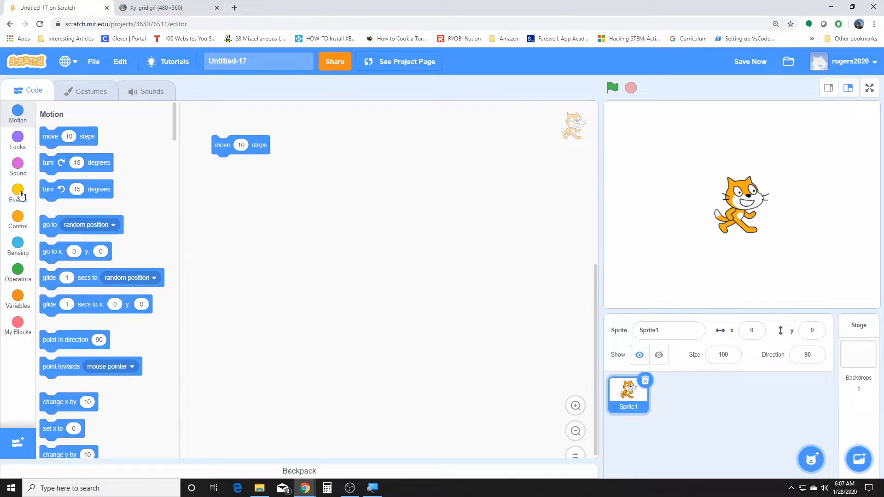
- Add the 'when green flag clicked' hat and run it, moving the cat to x 60
left_click(17, 193)
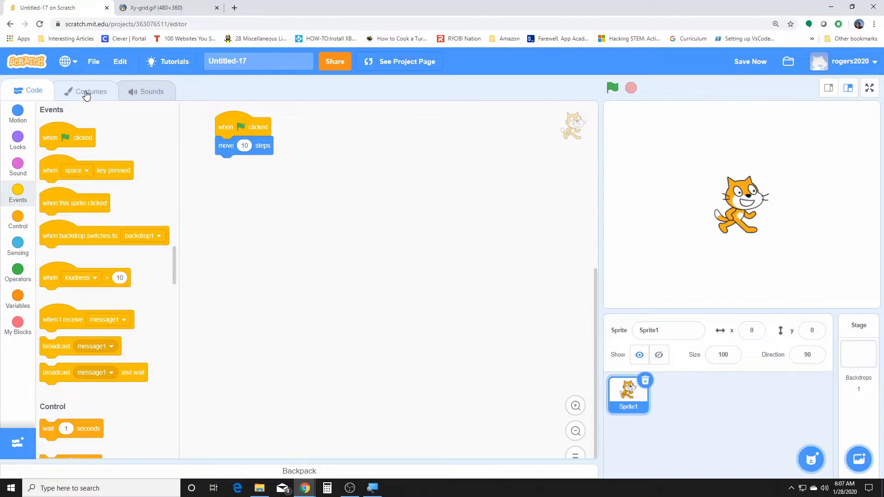
mouse_move(17, 113)
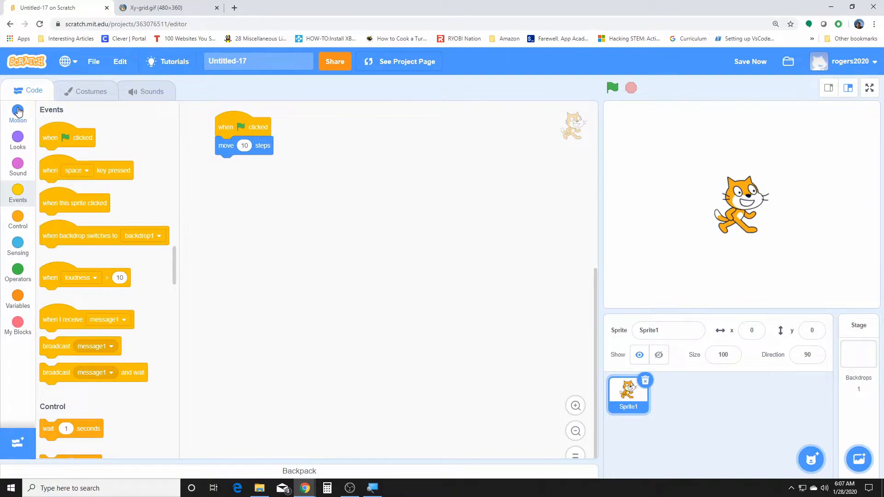
left_click(17, 113)
type("50")
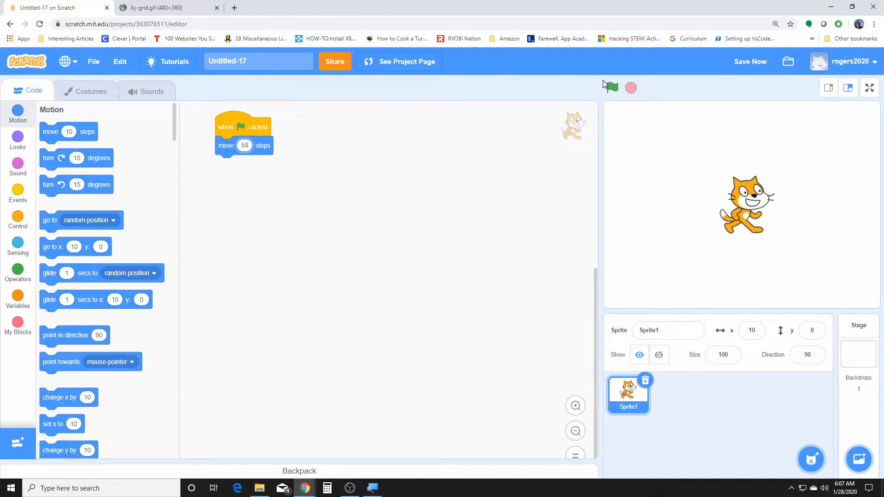
left_click(612, 88)
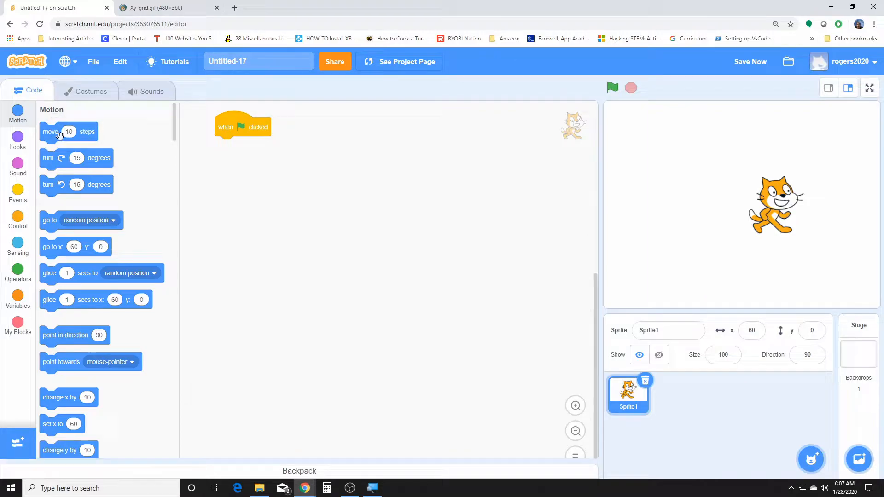
- Attach 'turn 15 degrees' under the hat, run it, then run again at 90 degrees
left_click_drag(76, 158, 243, 148)
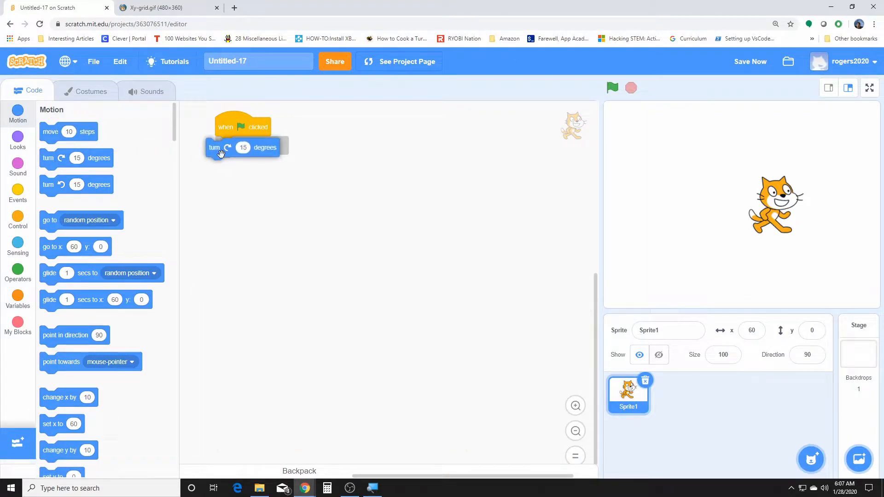
left_click(575, 405)
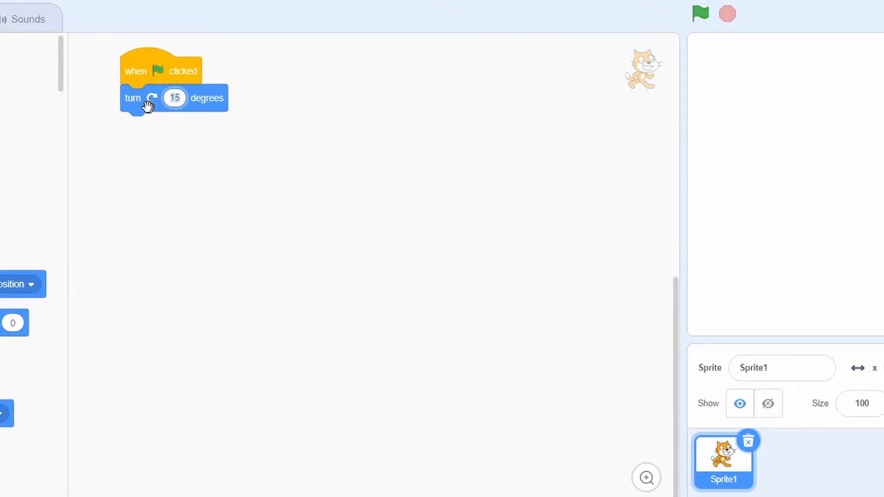
mouse_move(146, 98)
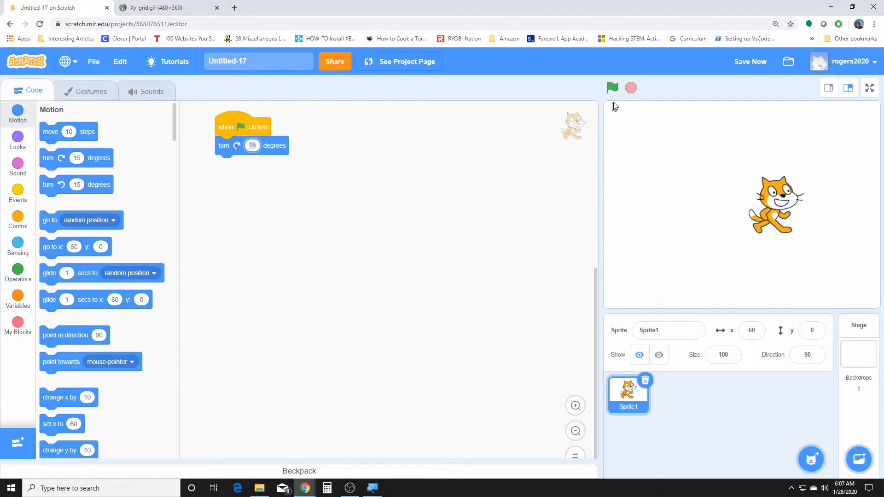
left_click(612, 87)
type("90")
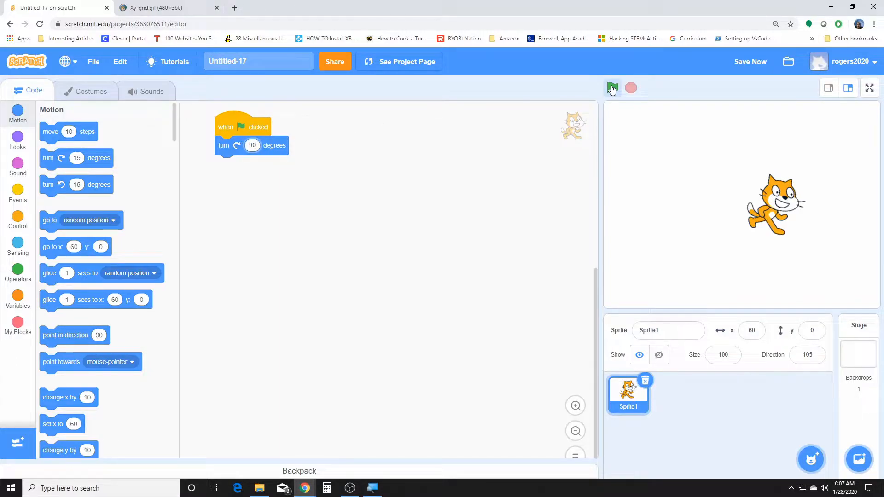
left_click(612, 88)
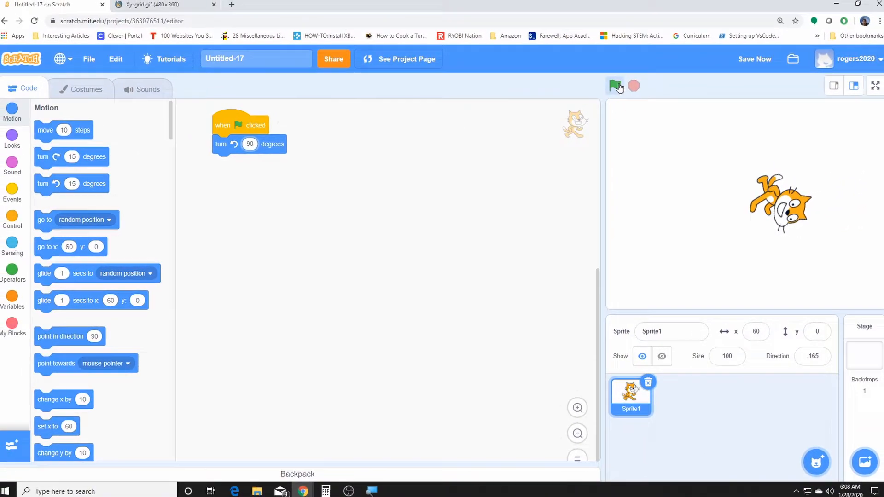
- Run the flag script twice with a turn-left block to turn the cat back
left_click(614, 88)
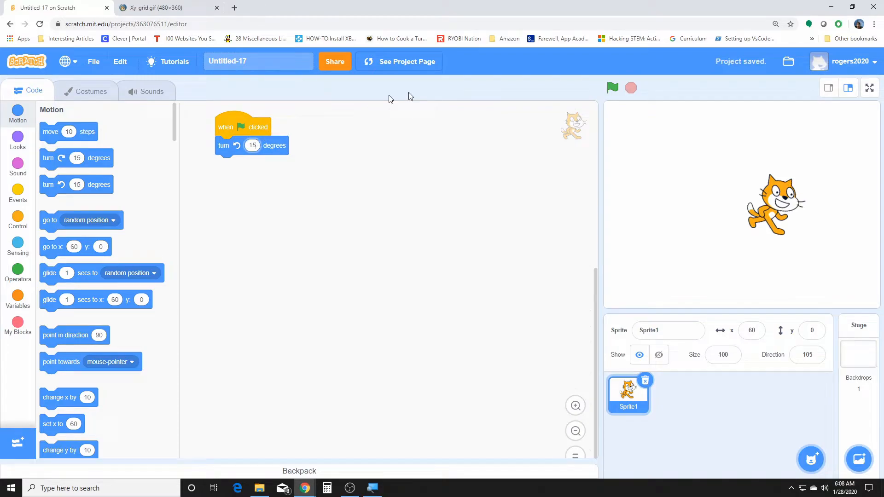
left_click(612, 87)
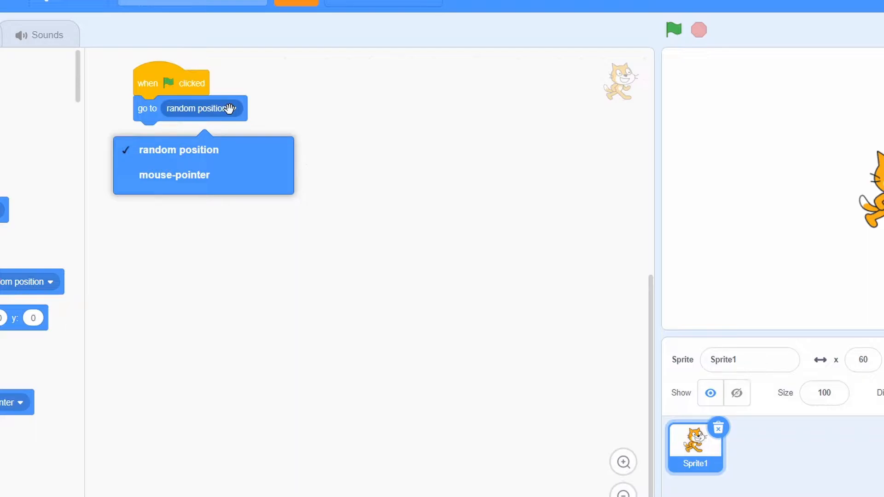
mouse_move(216, 156)
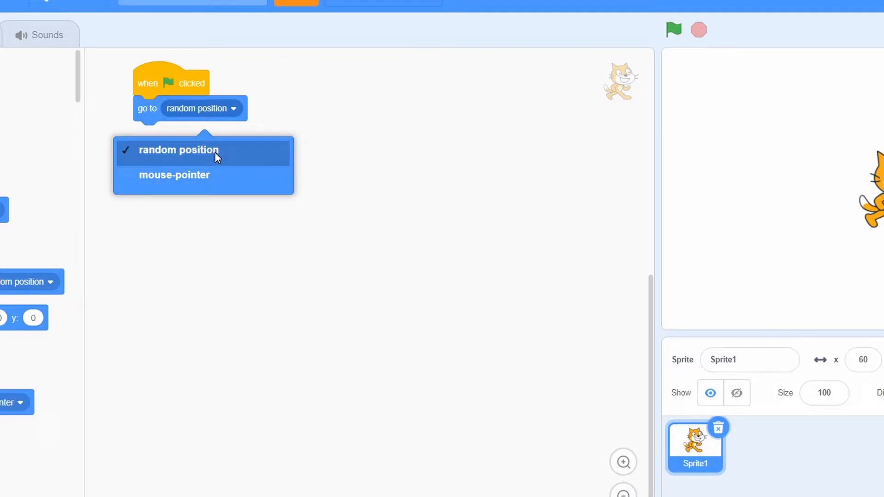
- Set the go to destination to random position and run it repeatedly, landing at x 89, y 140
left_click(174, 175)
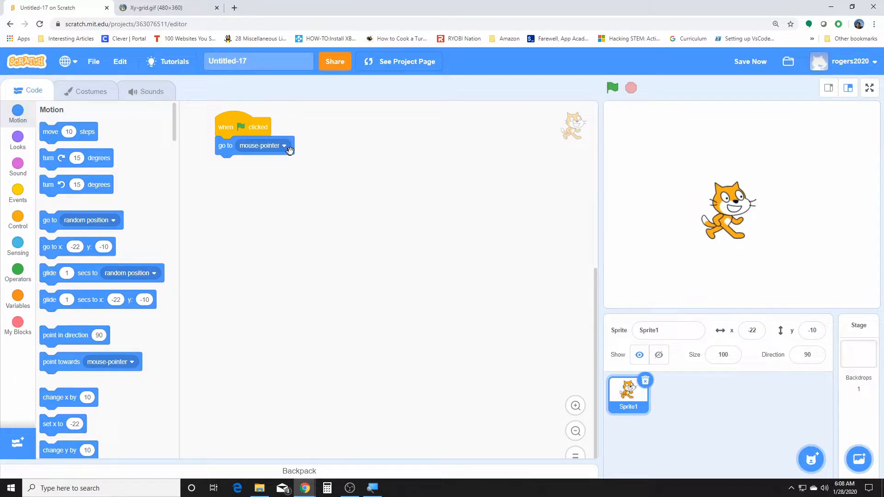
left_click(260, 146)
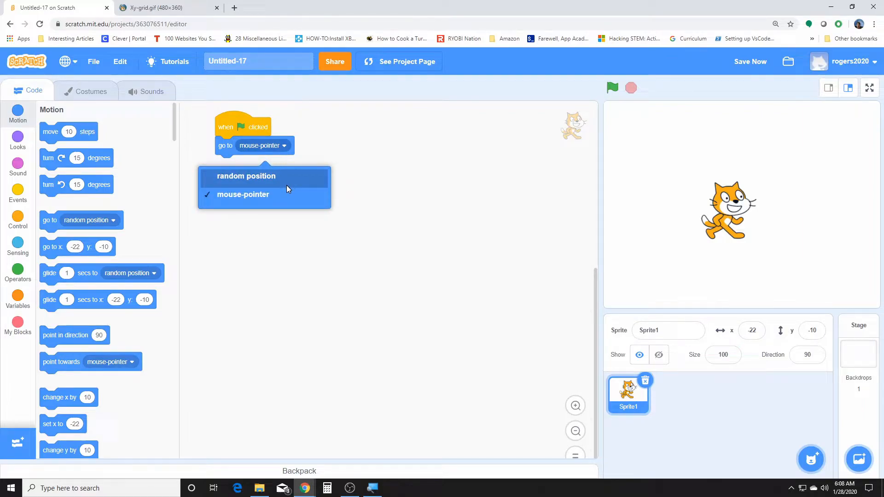
left_click(246, 176)
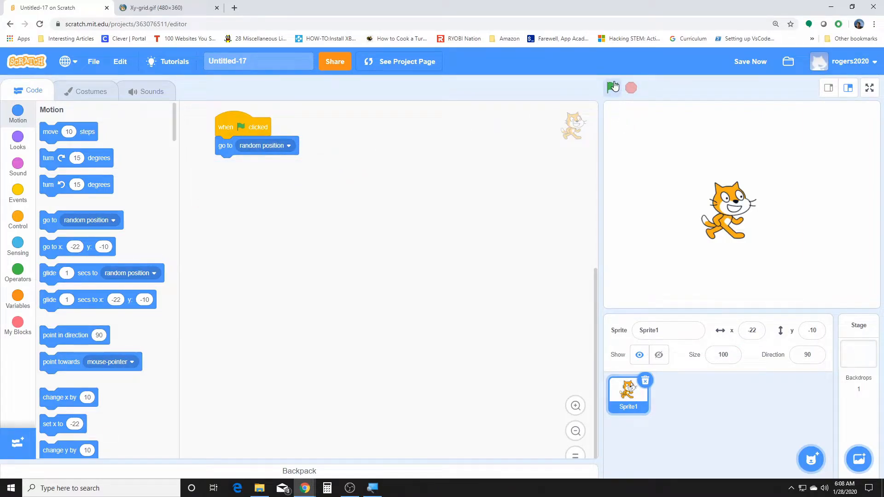
left_click(612, 88)
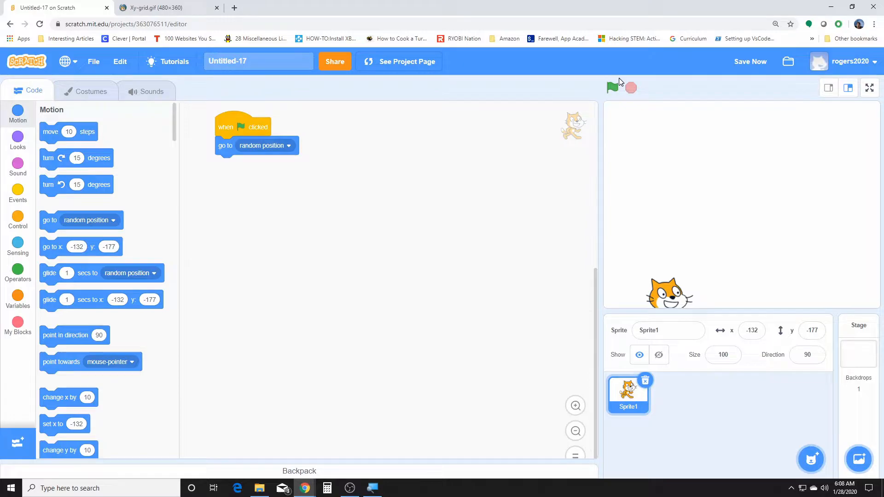
left_click(612, 87)
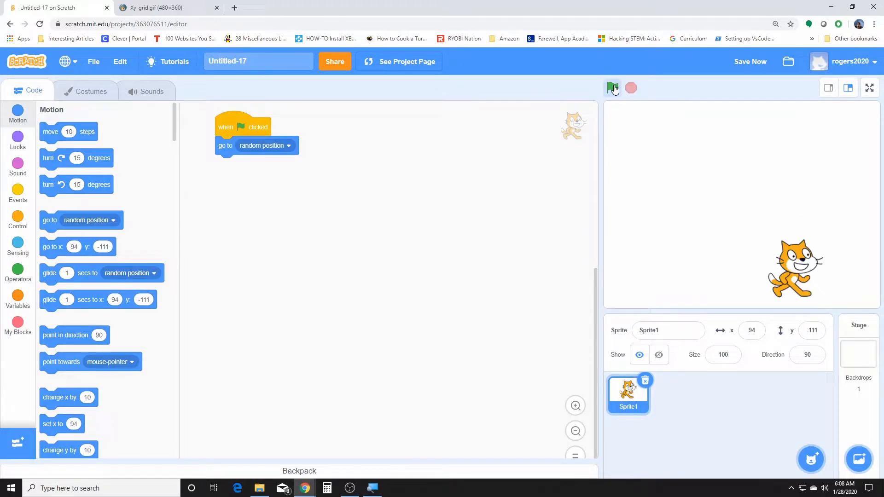
left_click(612, 88)
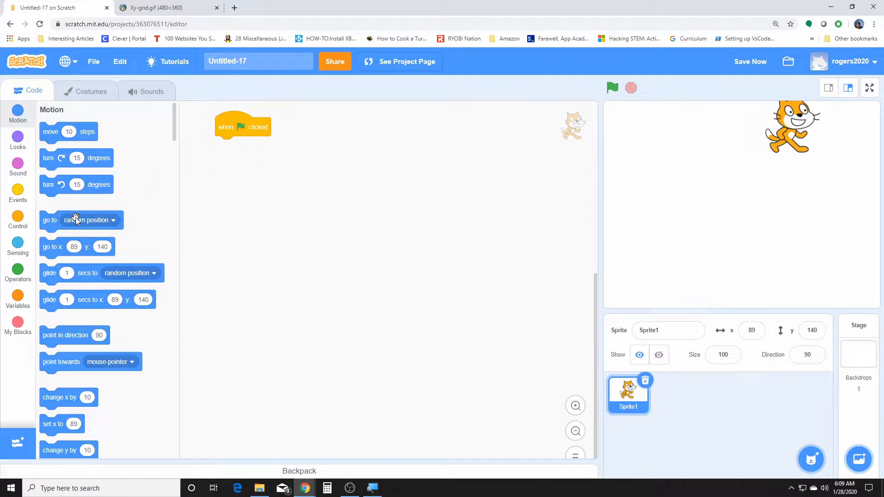
mouse_move(754, 150)
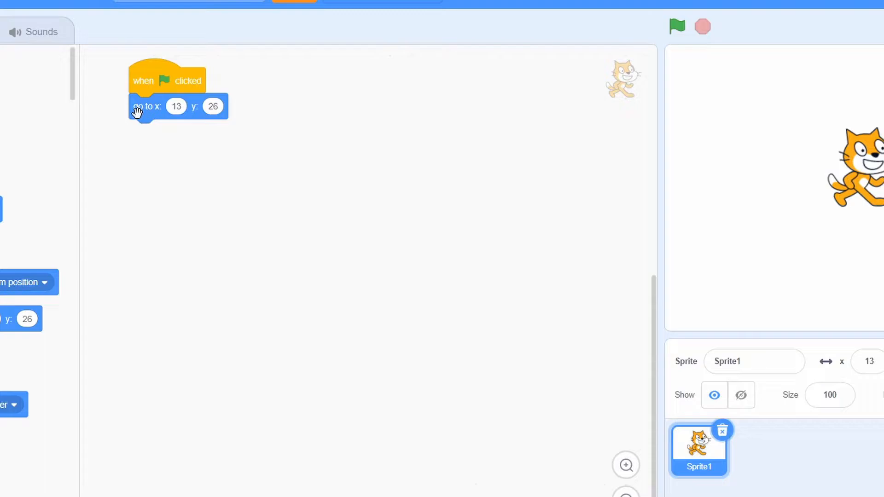
mouse_move(243, 133)
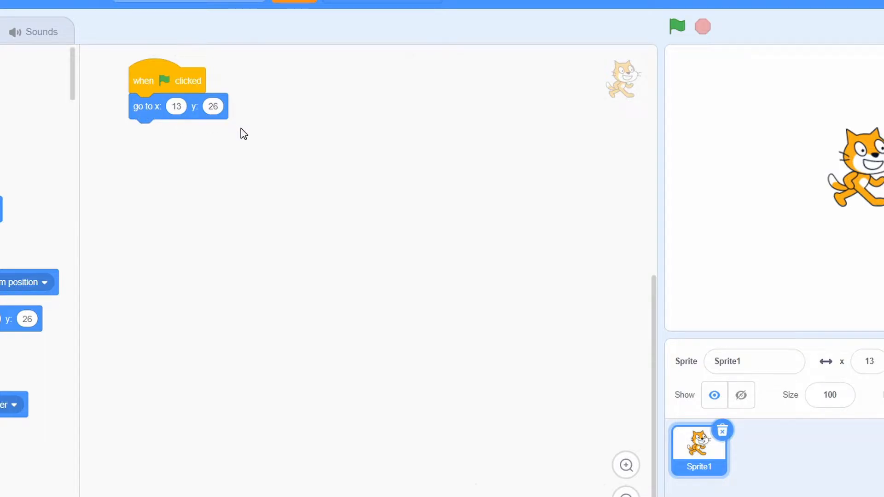
mouse_move(214, 130)
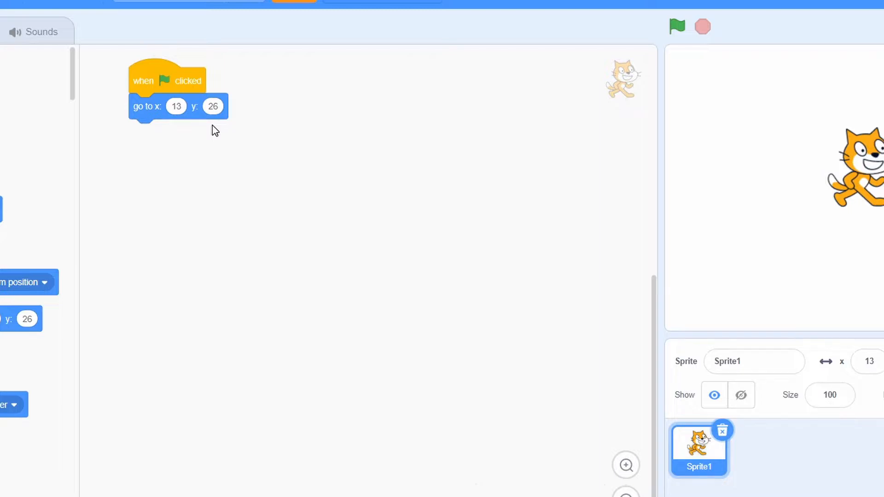
mouse_move(137, 44)
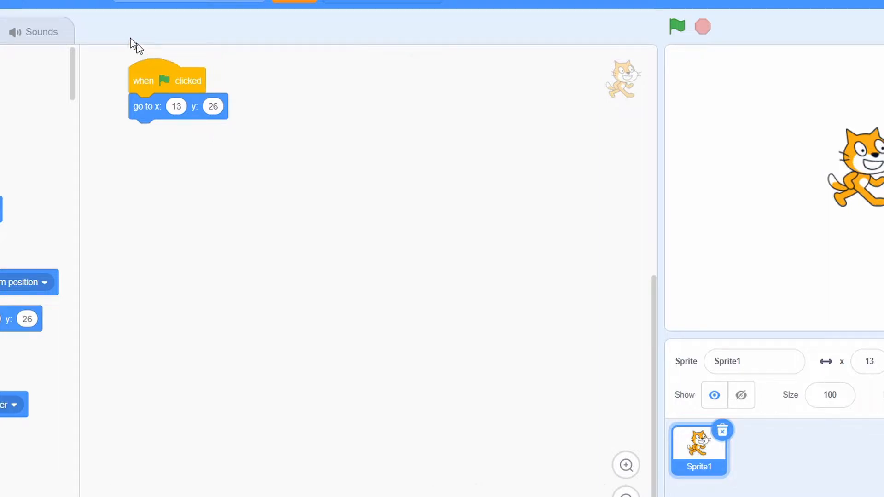
mouse_move(654, 111)
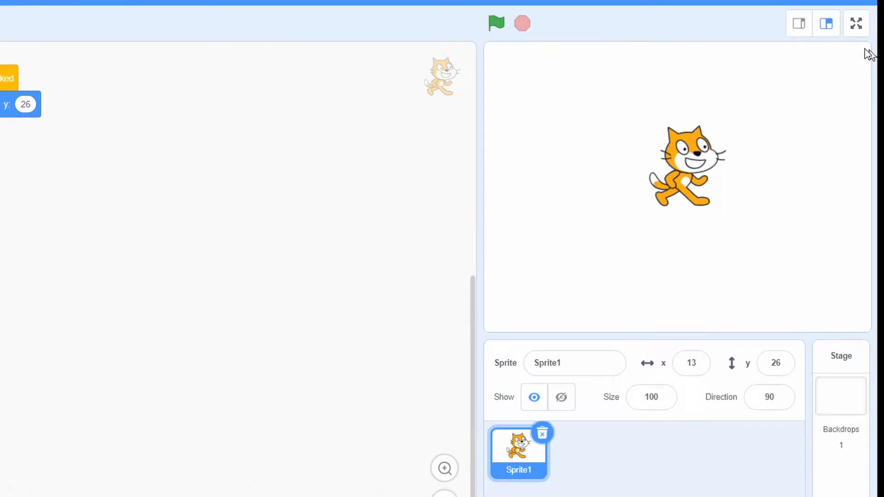
mouse_move(493, 195)
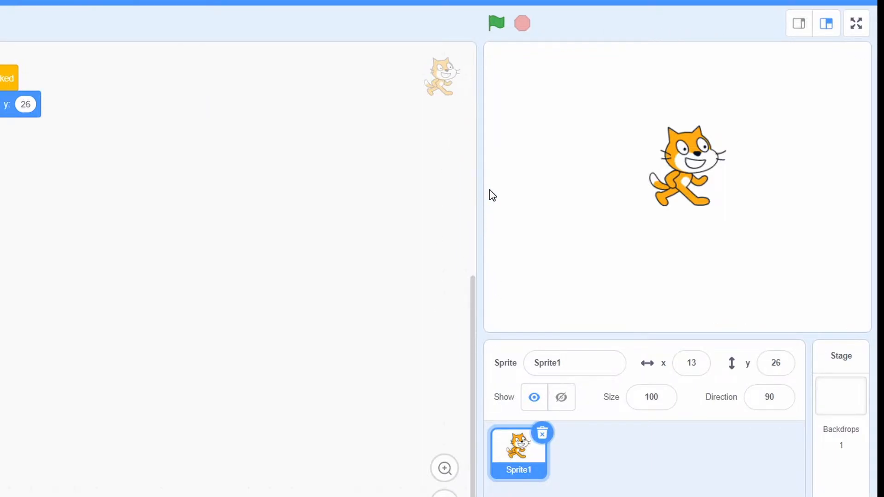
mouse_move(140, 125)
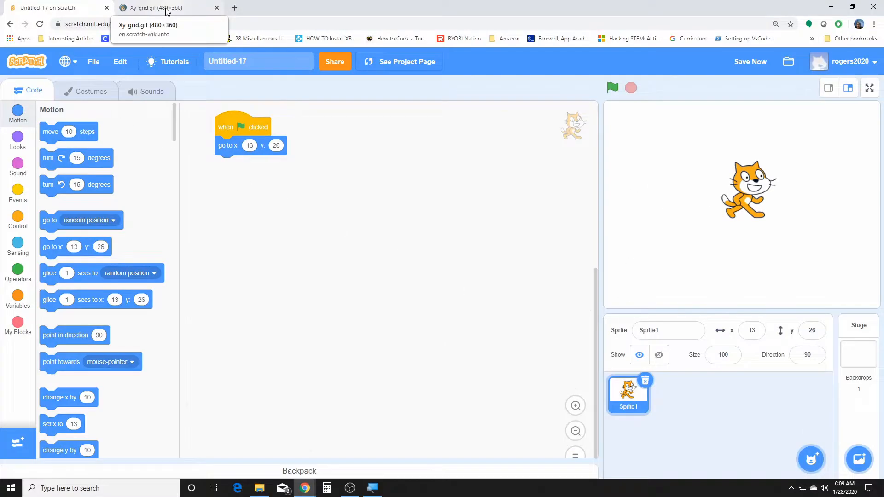
- Show the Xy-grid.gif tab mapping the stage from x -240 to 240 and y -180 to 180
left_click(164, 7)
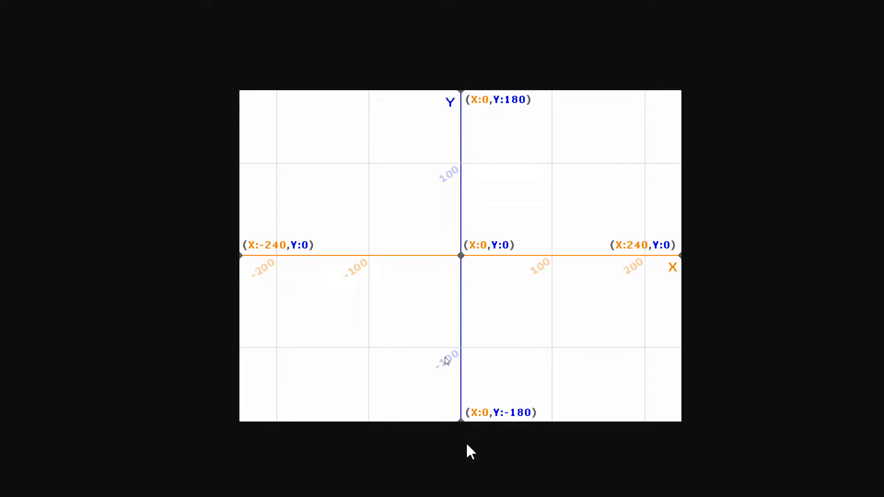
mouse_move(706, 272)
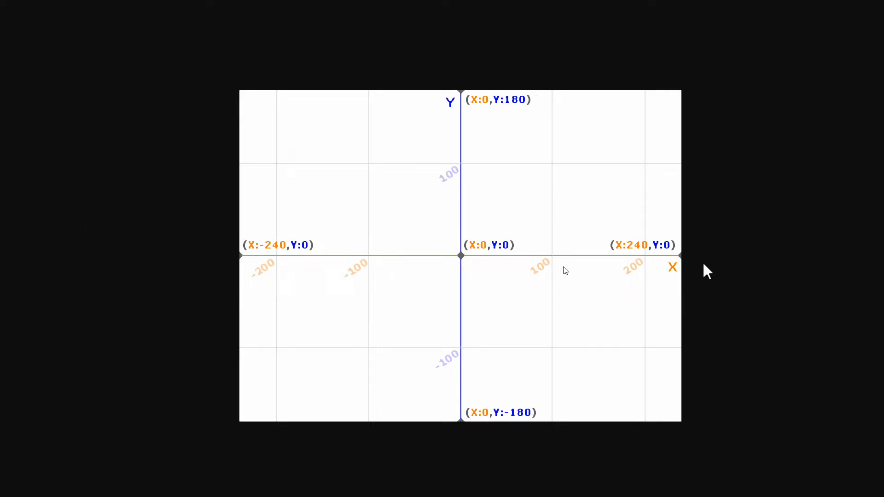
mouse_move(499, 446)
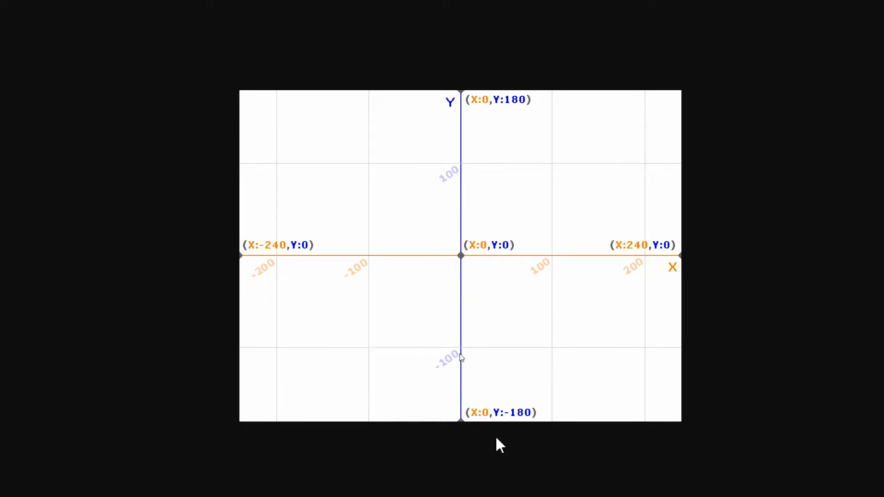
mouse_move(596, 252)
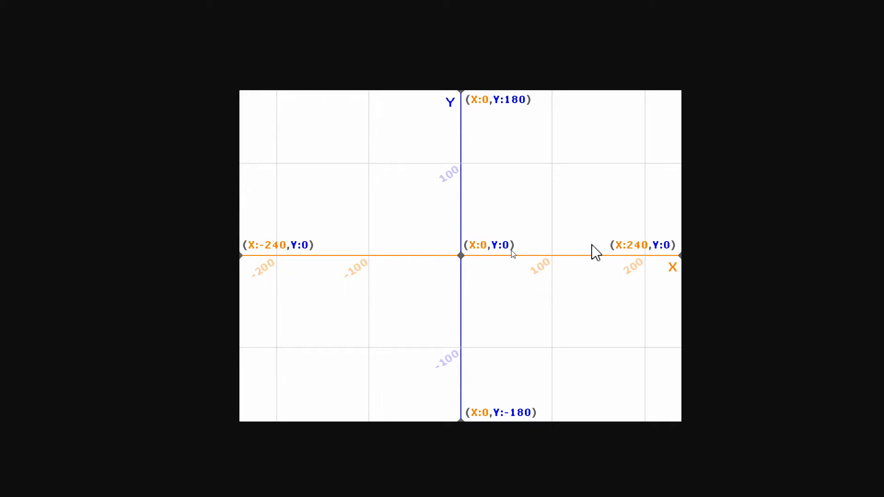
mouse_move(408, 48)
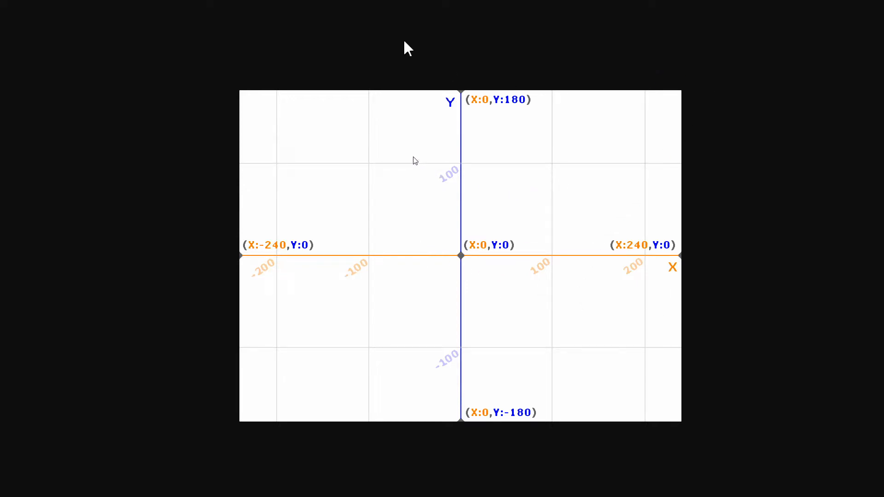
mouse_move(459, 121)
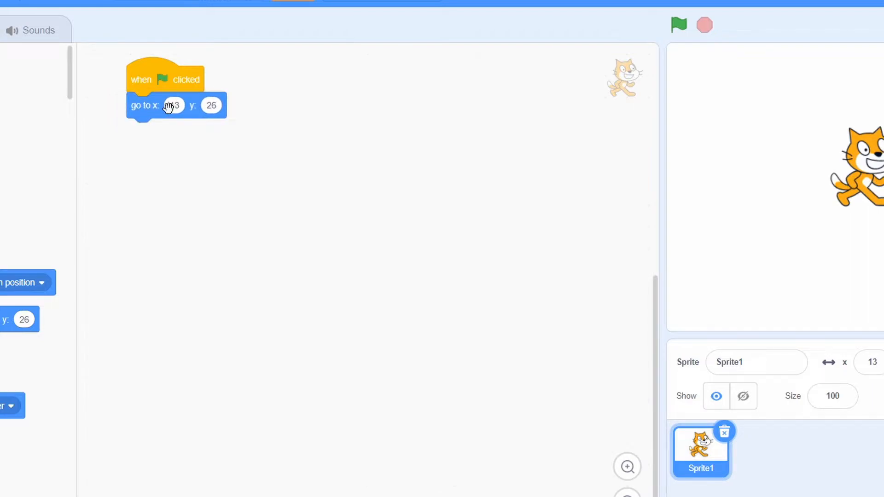
- Set the go to block's x coordinate to -150, leaving y at 26
left_click(173, 105)
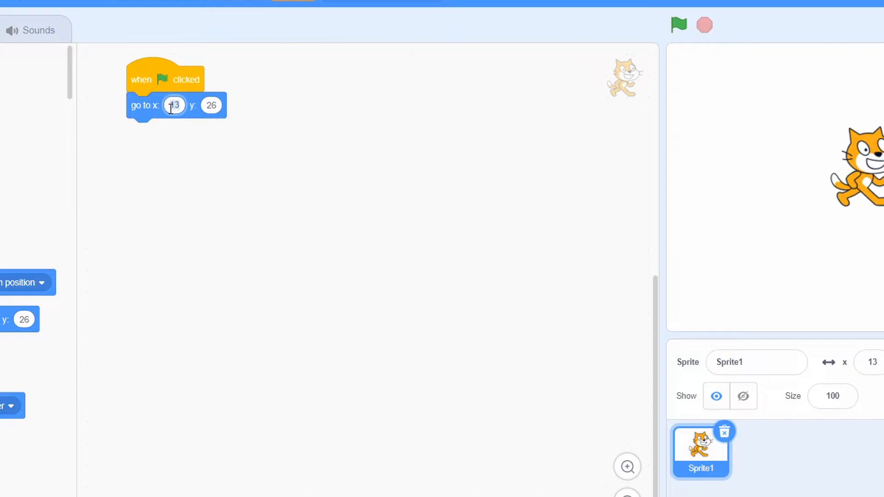
type("150")
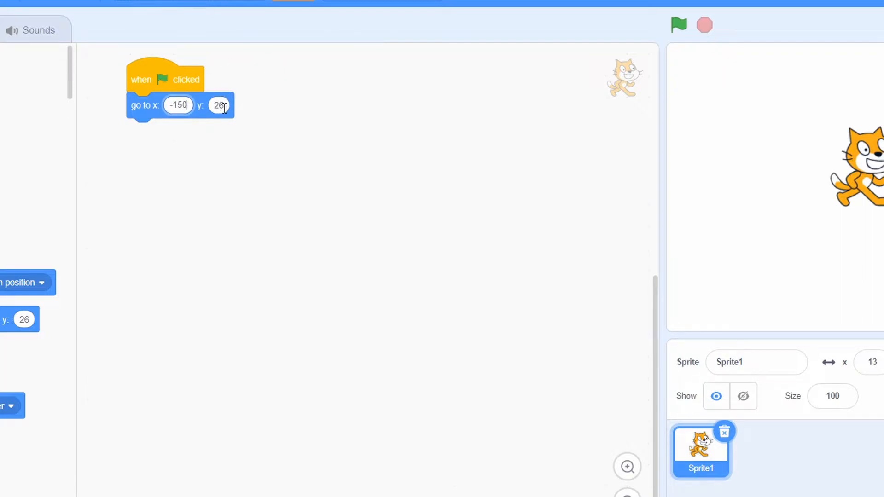
left_click(678, 24)
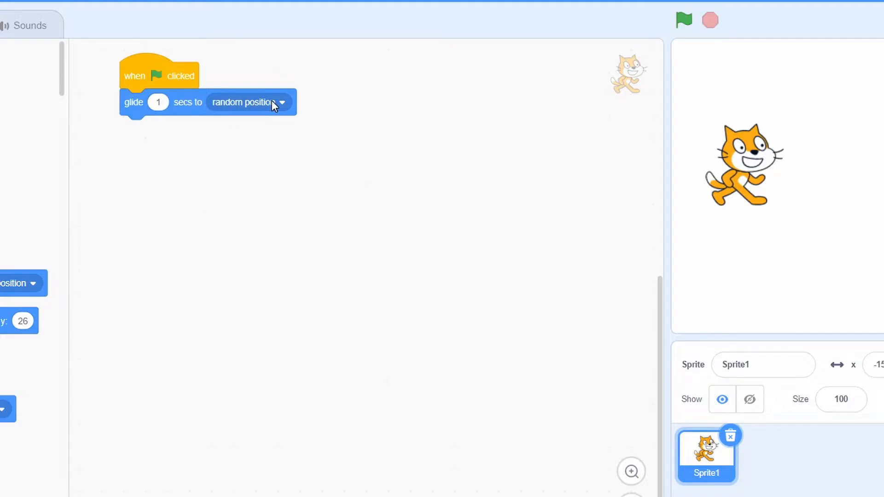
- Keep random position as the 6-second glide destination, run it repeatedly, then remove the block
left_click(281, 102)
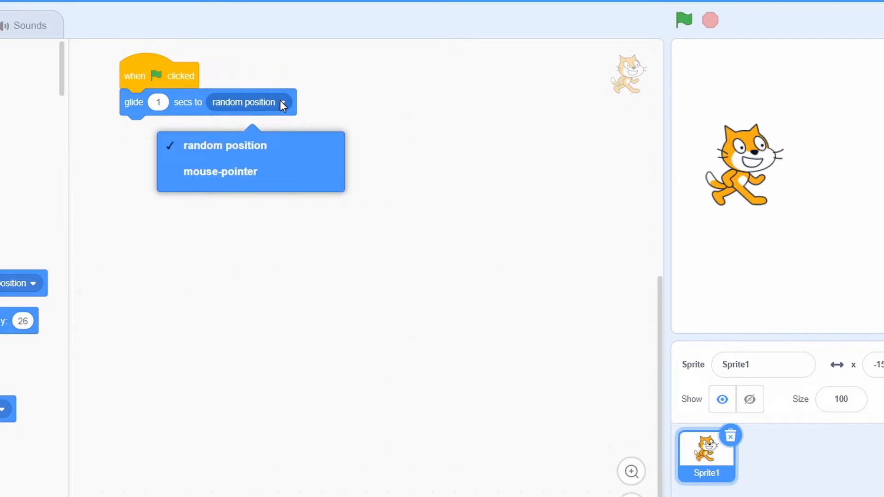
left_click(224, 146)
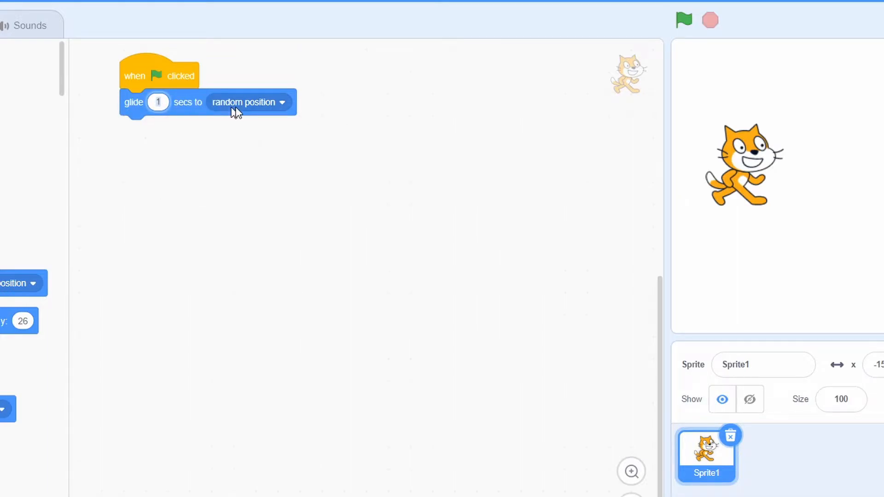
mouse_move(268, 110)
type("6")
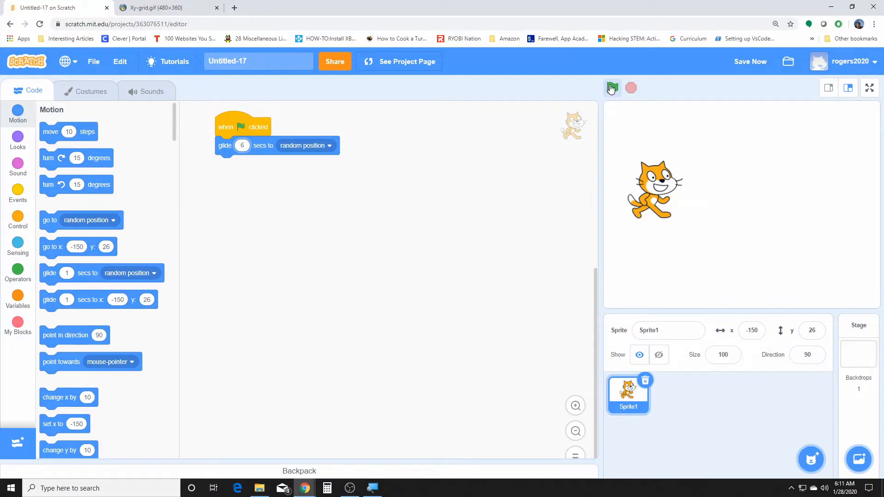
left_click(612, 88)
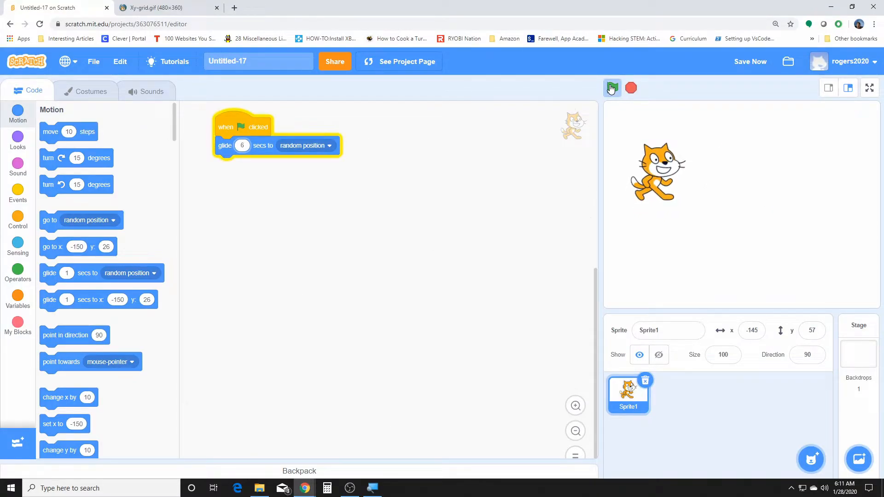
left_click(612, 88)
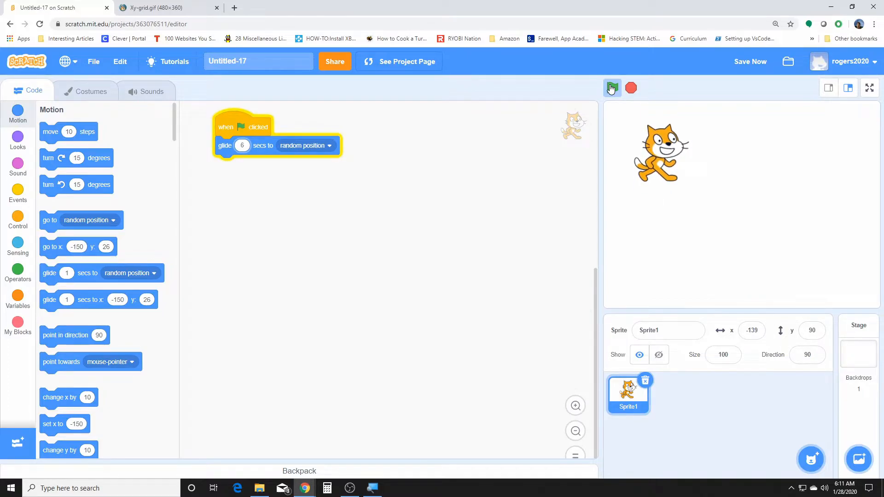
left_click(612, 88)
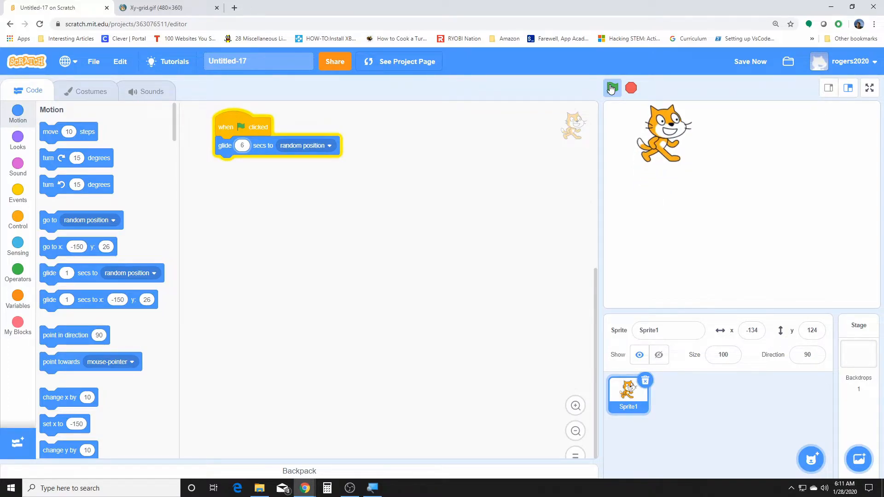
left_click(612, 88)
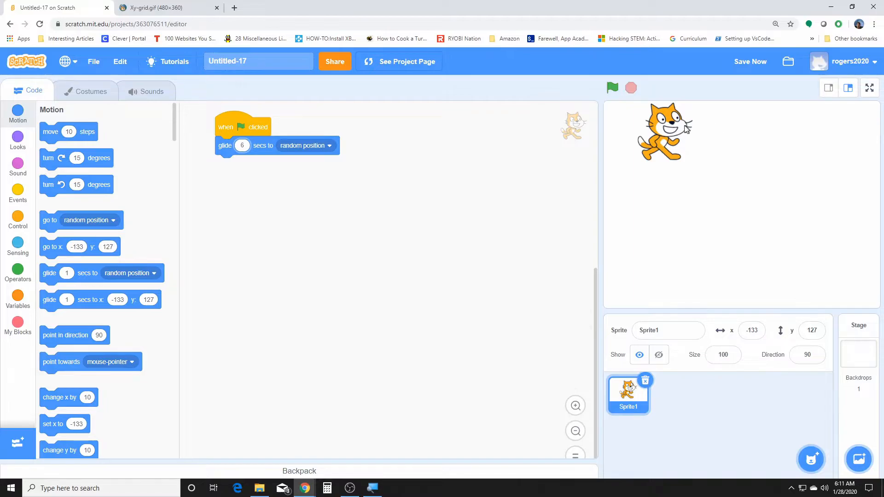
left_click(612, 88)
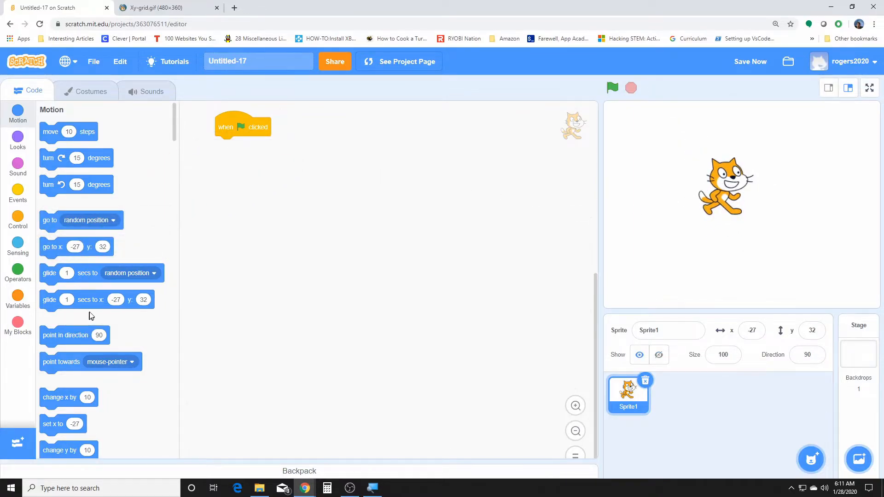
- Attach 'glide 3 secs to x: -150 y: 32' and run it twice so the cat glides left
left_click(575, 405)
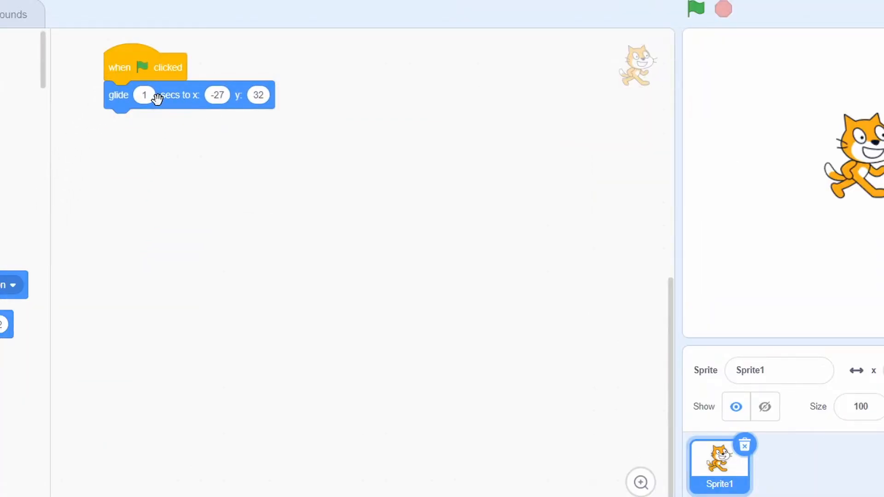
mouse_move(502, 220)
type("3")
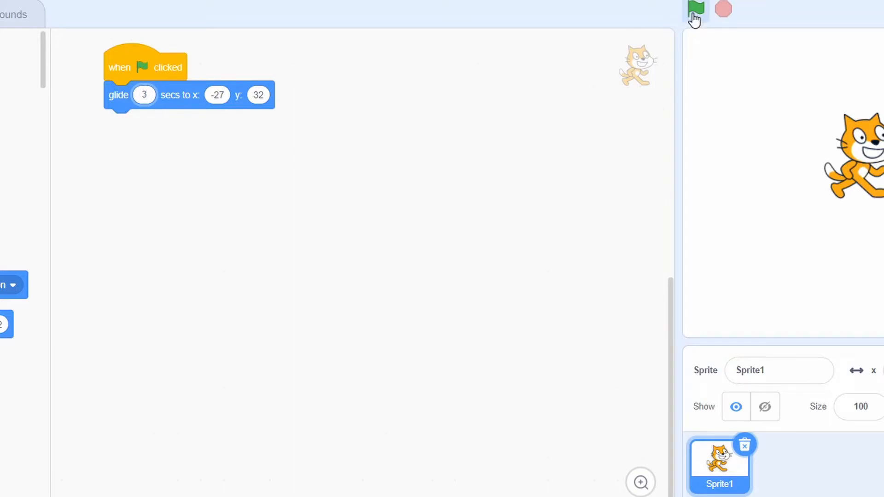
left_click(696, 9)
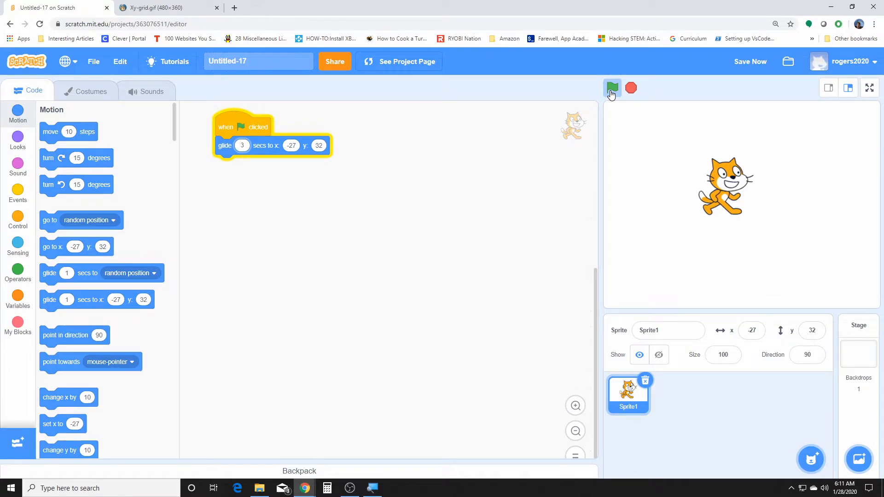
left_click(612, 88)
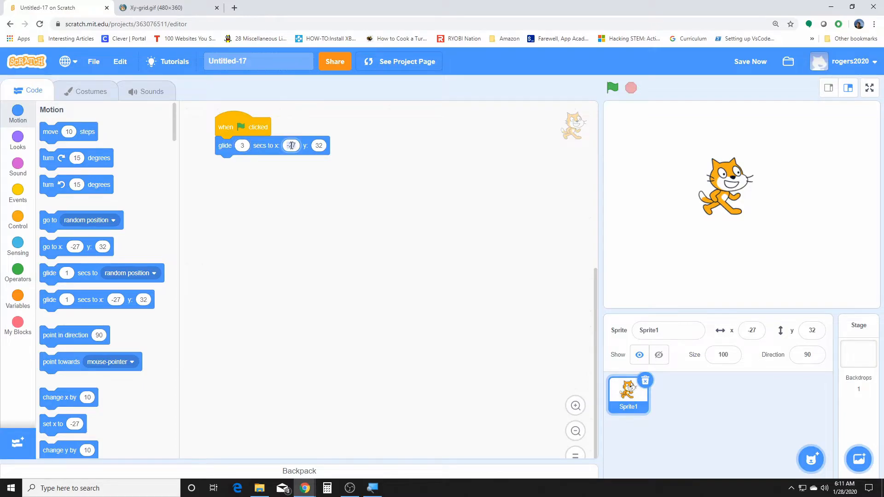
type("-150")
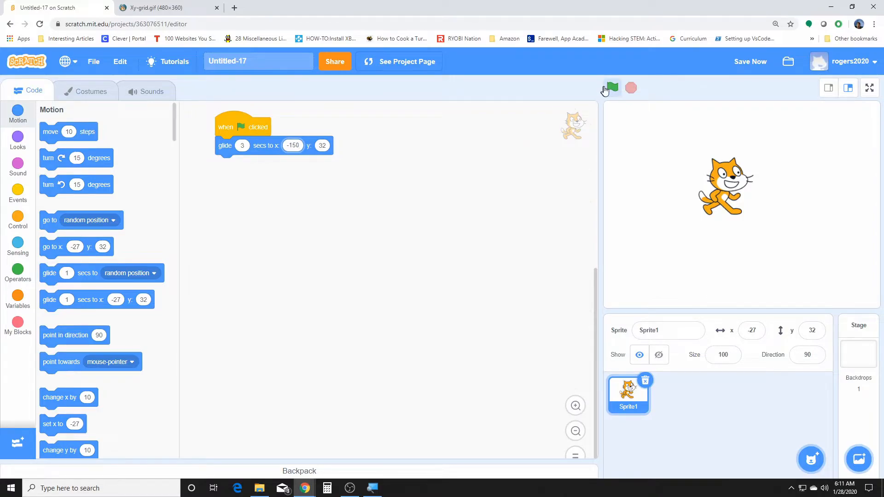
left_click(612, 88)
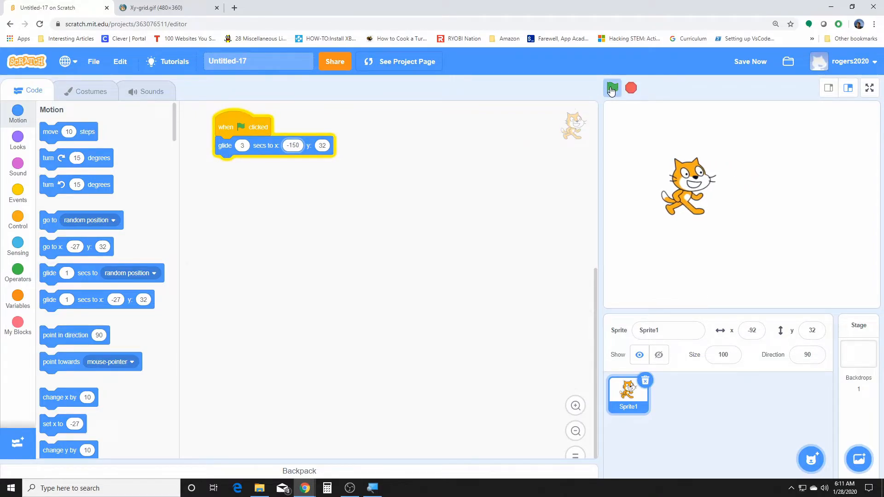
left_click(612, 88)
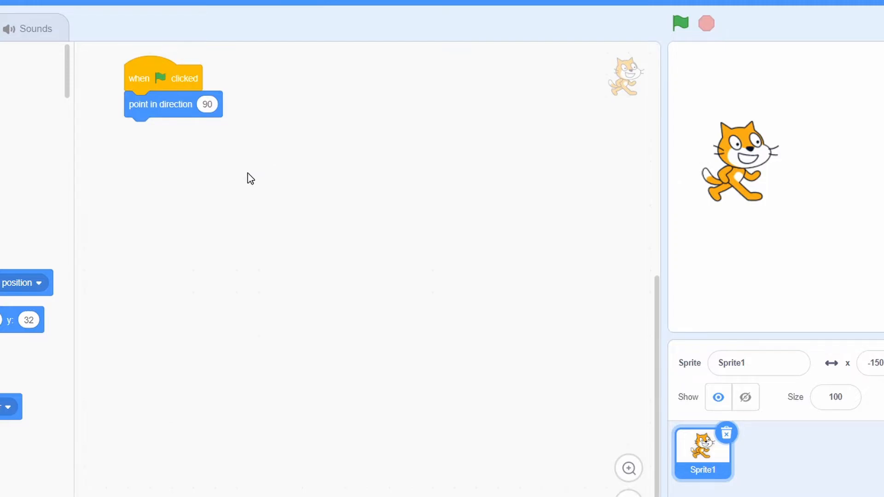
mouse_move(286, 143)
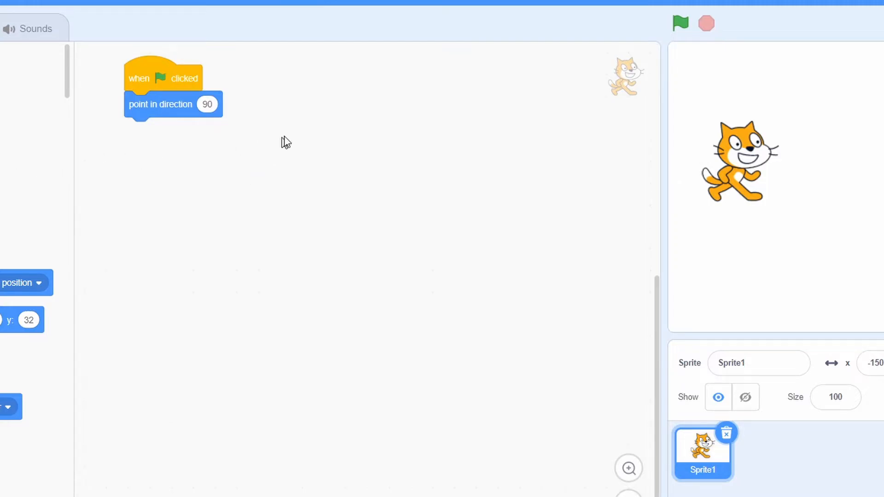
mouse_move(220, 105)
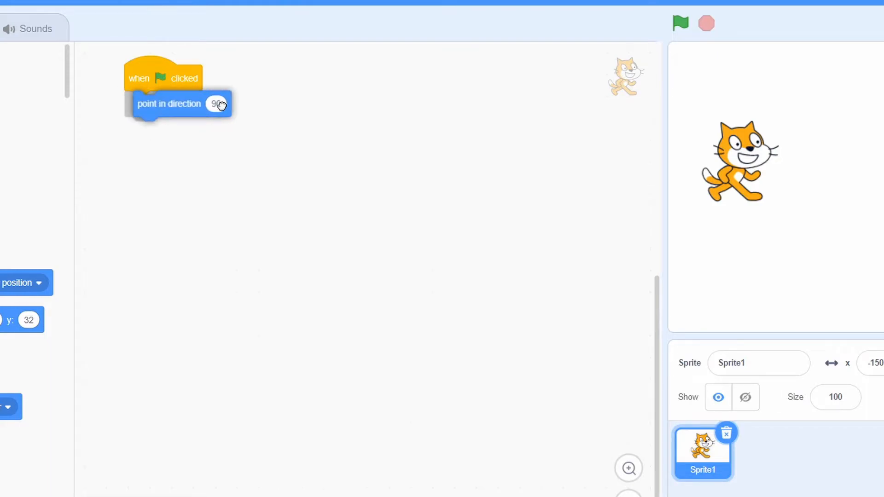
- Turn the point-in-direction dial through 180, 90, -75, 15 and 90, ending at -90 facing left
left_click(213, 104)
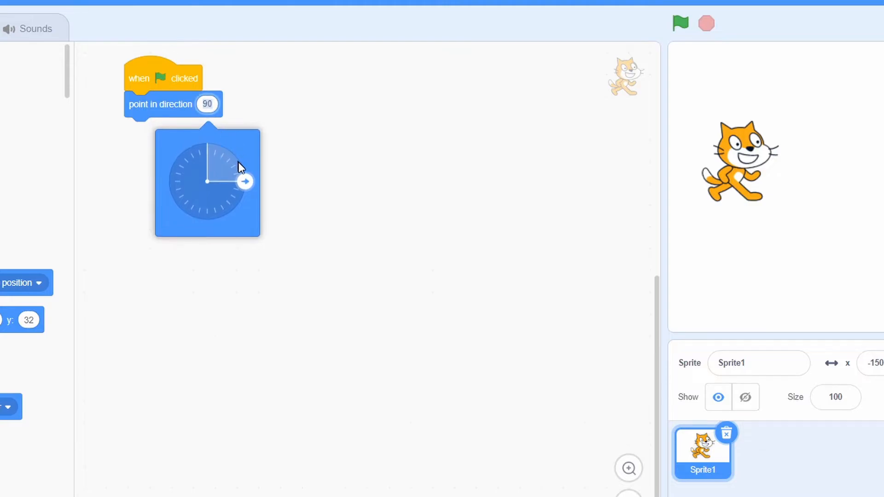
left_click_drag(245, 182, 207, 219)
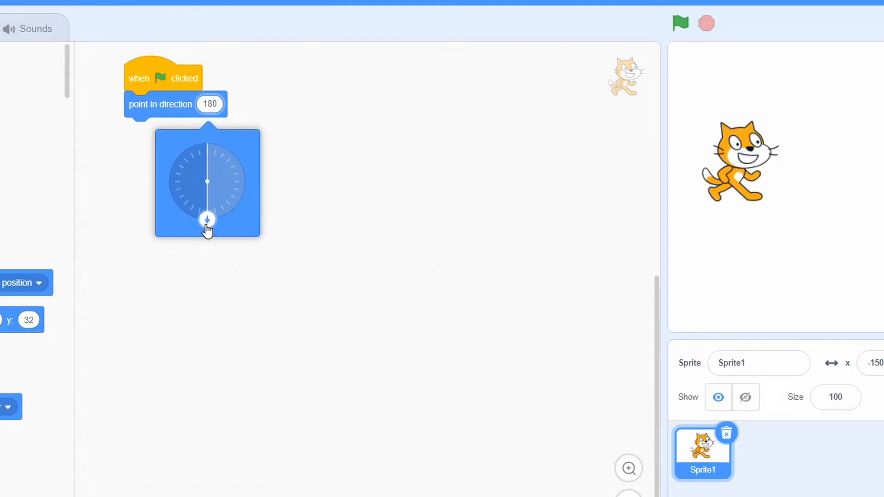
mouse_move(241, 118)
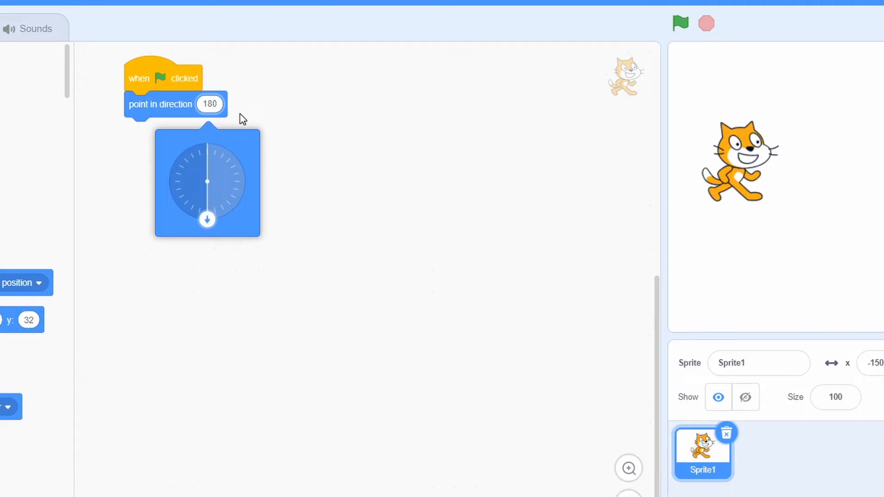
mouse_move(205, 179)
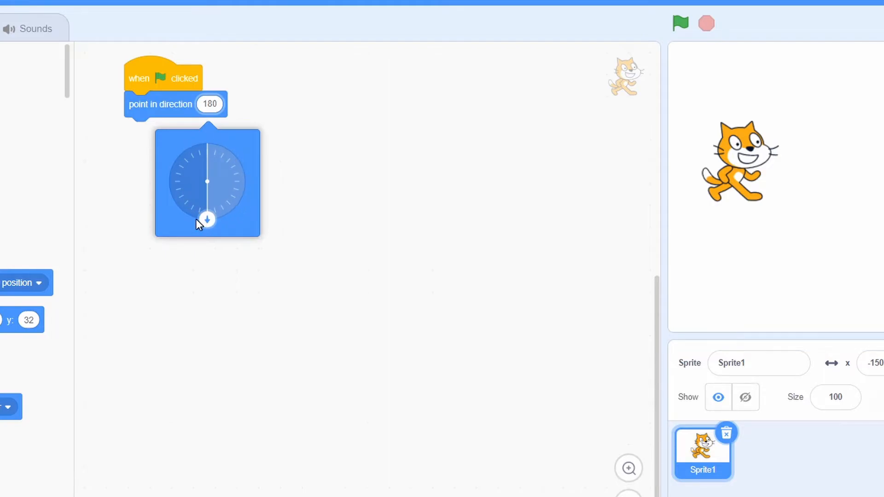
mouse_move(204, 145)
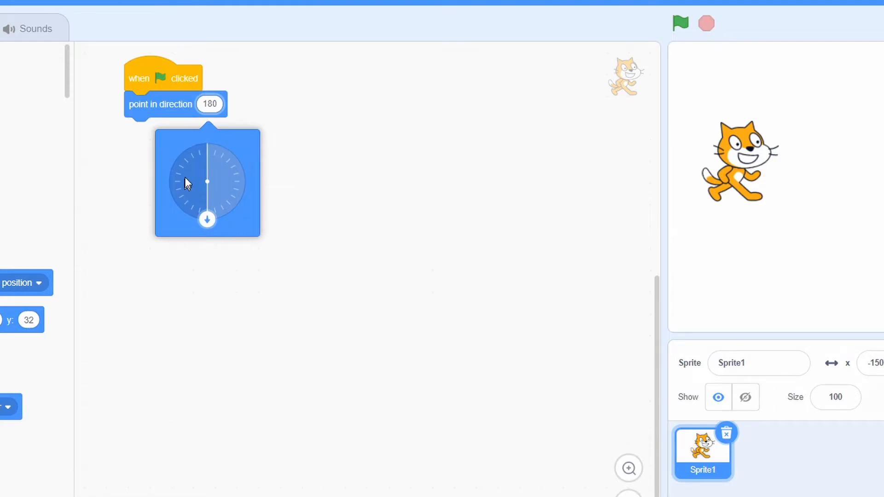
mouse_move(208, 220)
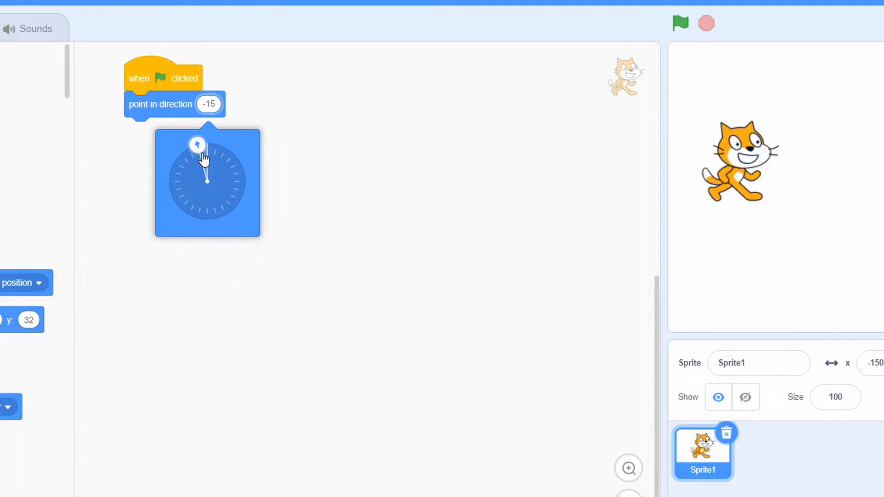
left_click_drag(198, 144, 244, 181)
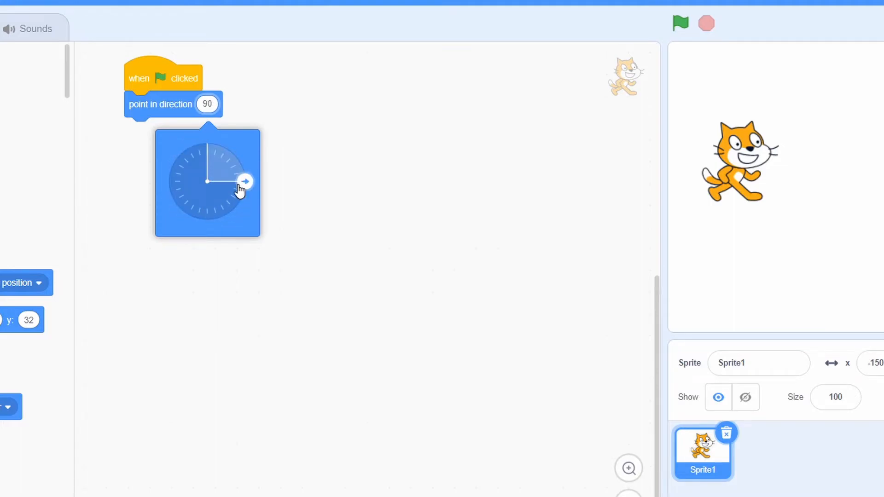
left_click_drag(244, 181, 171, 172)
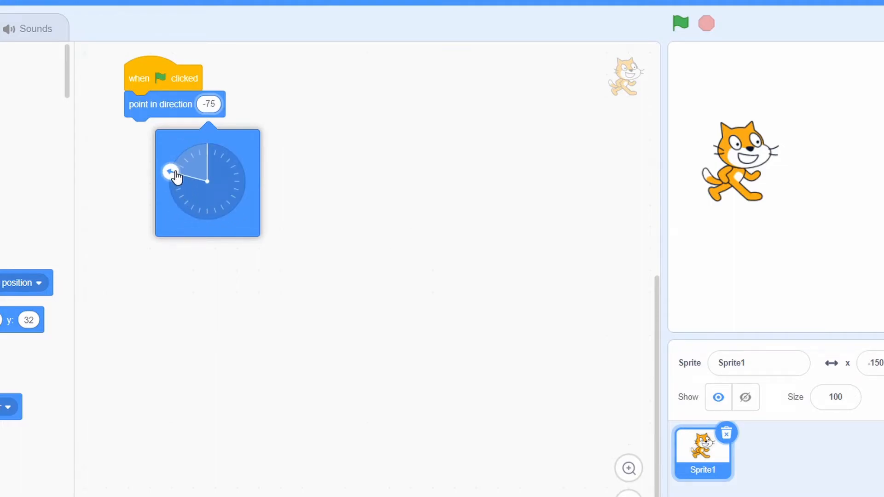
left_click_drag(170, 172, 216, 145)
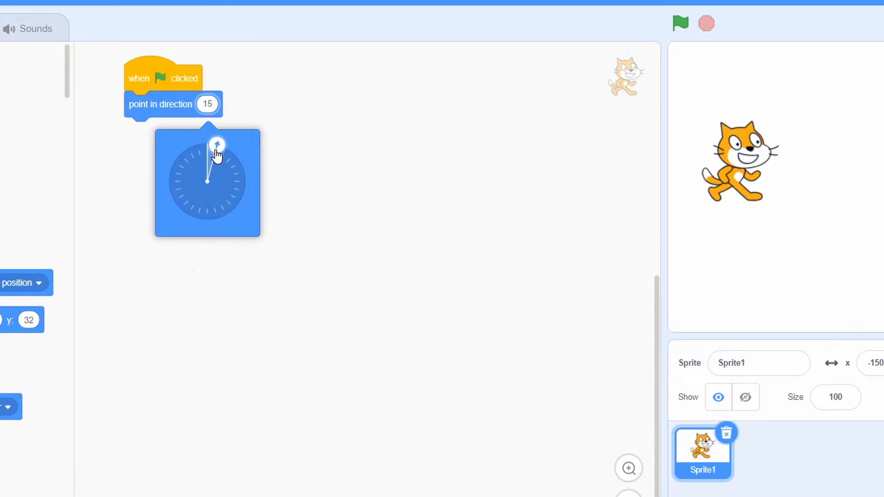
left_click_drag(216, 144, 170, 182)
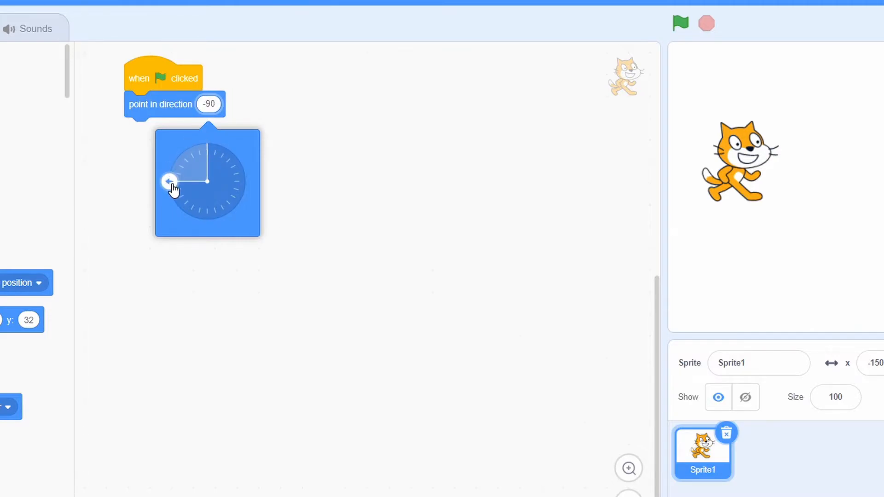
mouse_move(175, 196)
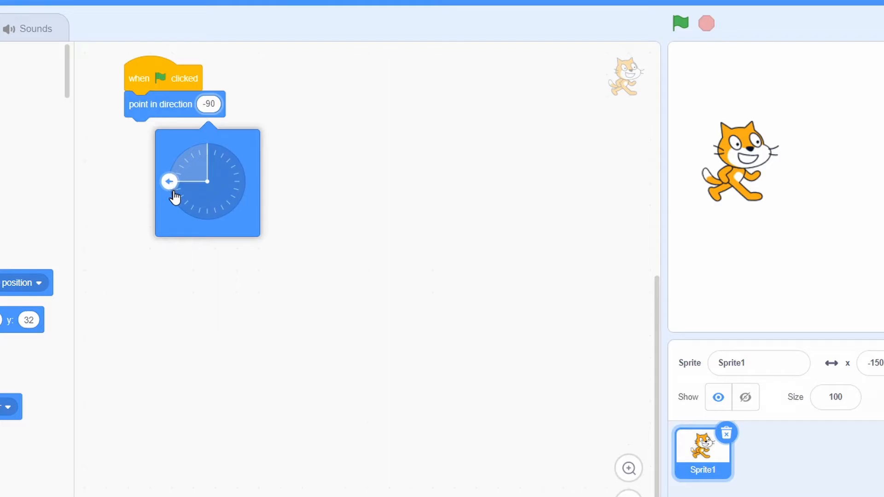
left_click_drag(169, 181, 245, 181)
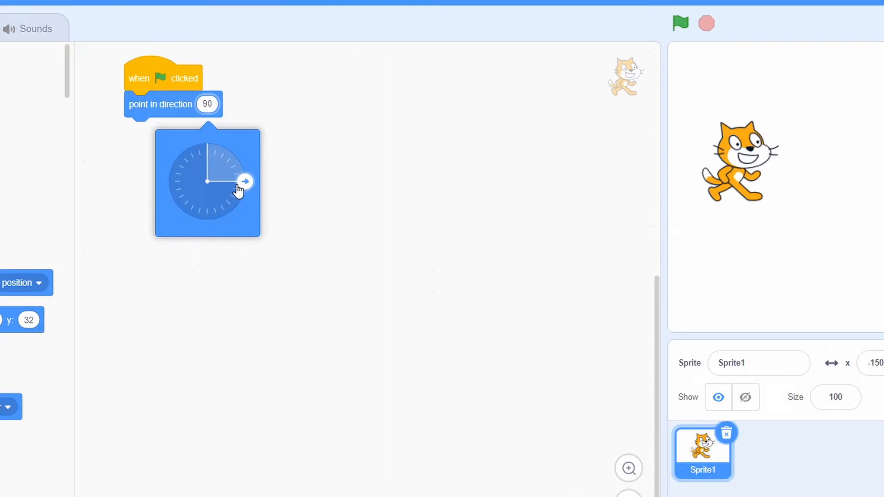
left_click_drag(244, 181, 169, 181)
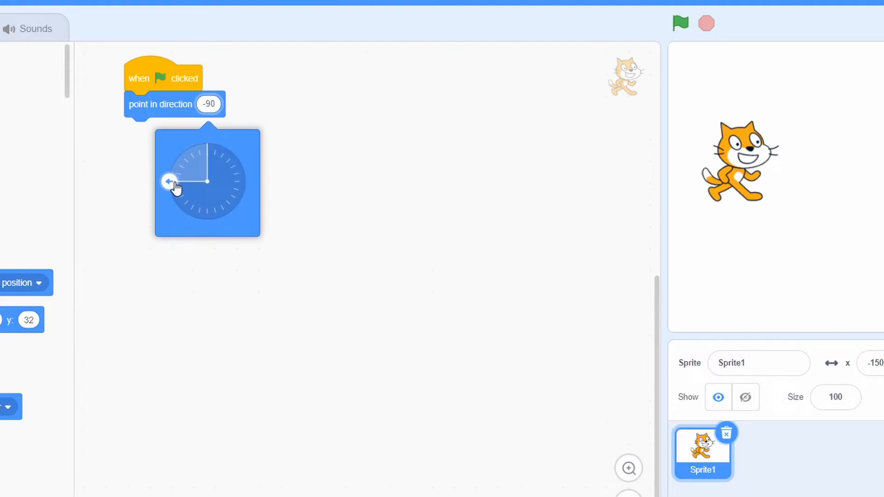
mouse_move(391, 250)
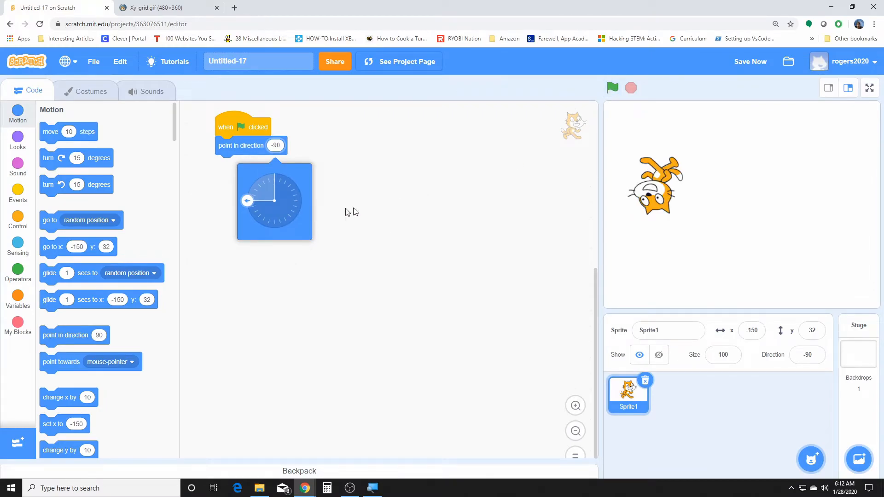
mouse_move(246, 204)
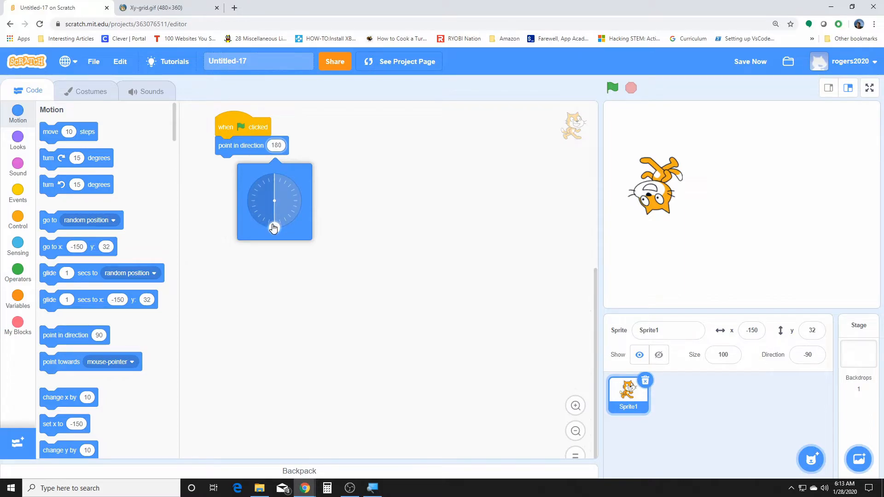
left_click(613, 88)
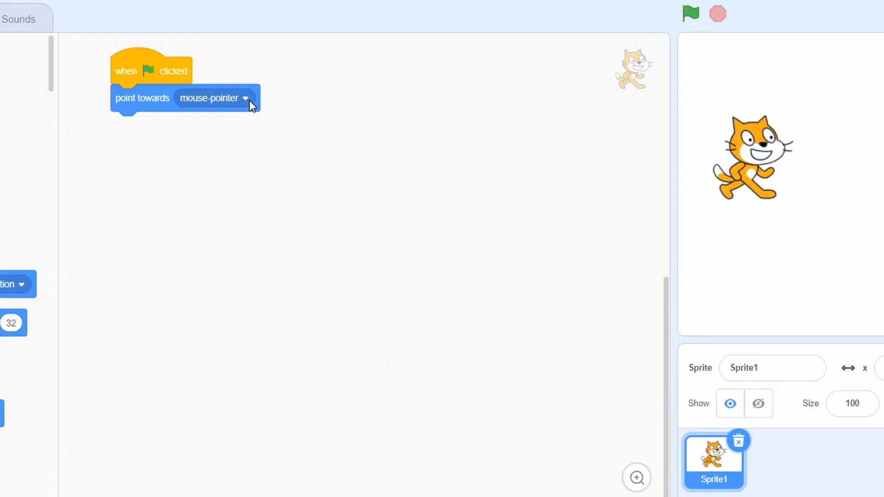
- View and dismiss the point-towards target list, leaving the cat tilted at direction -49
left_click(244, 99)
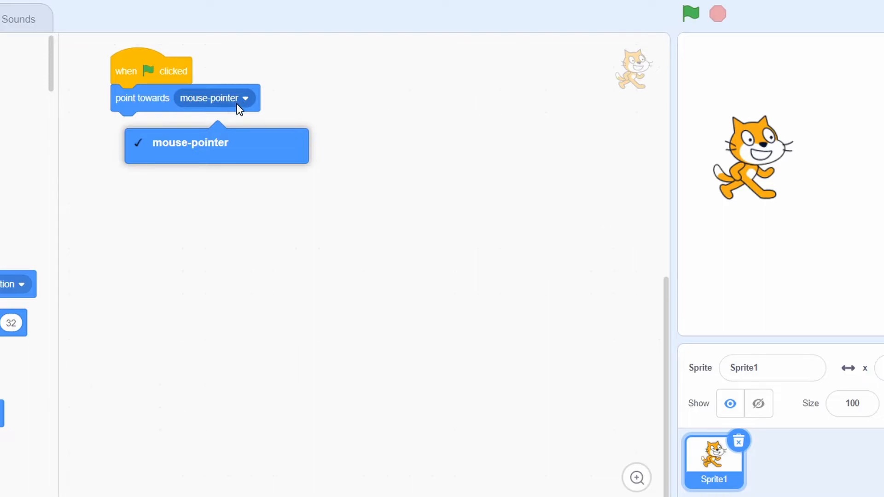
mouse_move(604, 74)
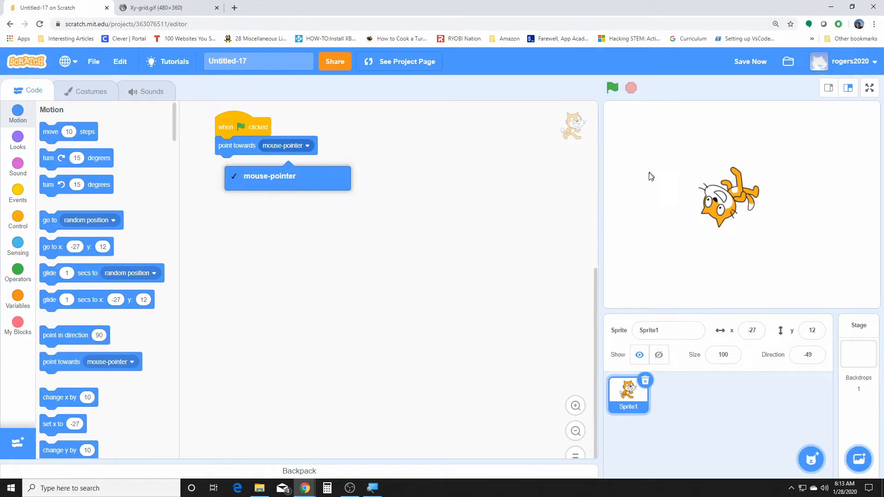
mouse_move(634, 116)
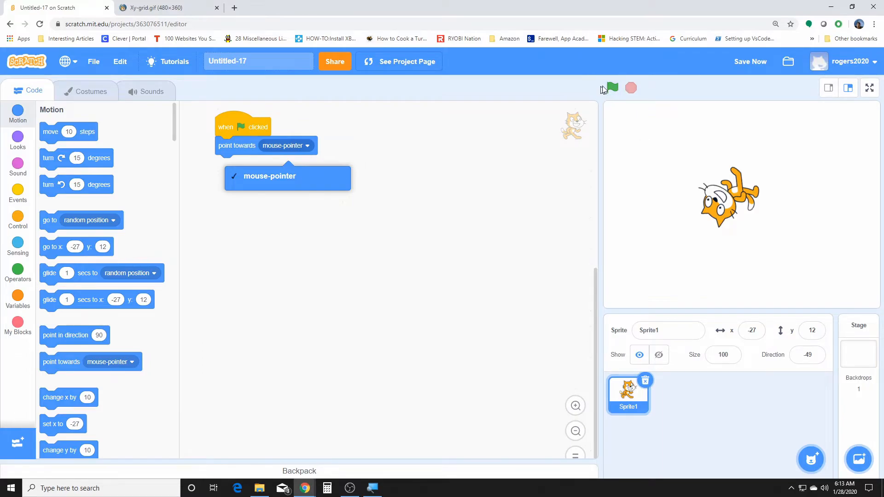
mouse_move(618, 93)
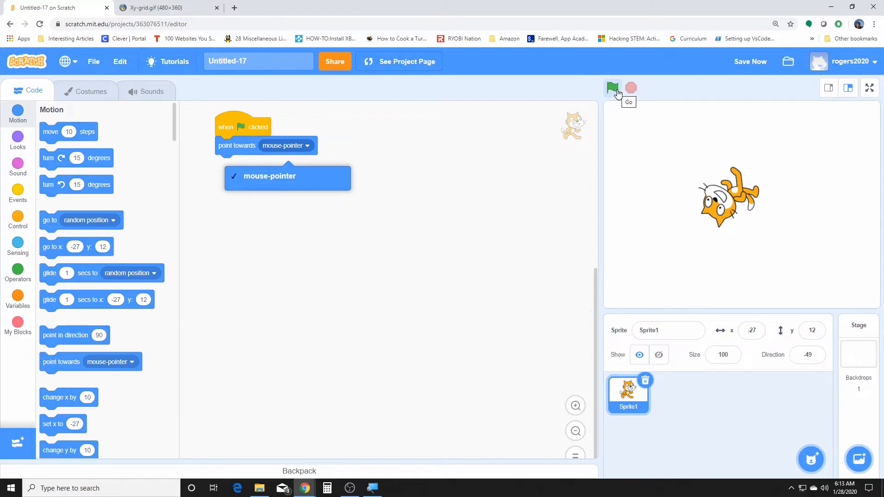
mouse_move(696, 177)
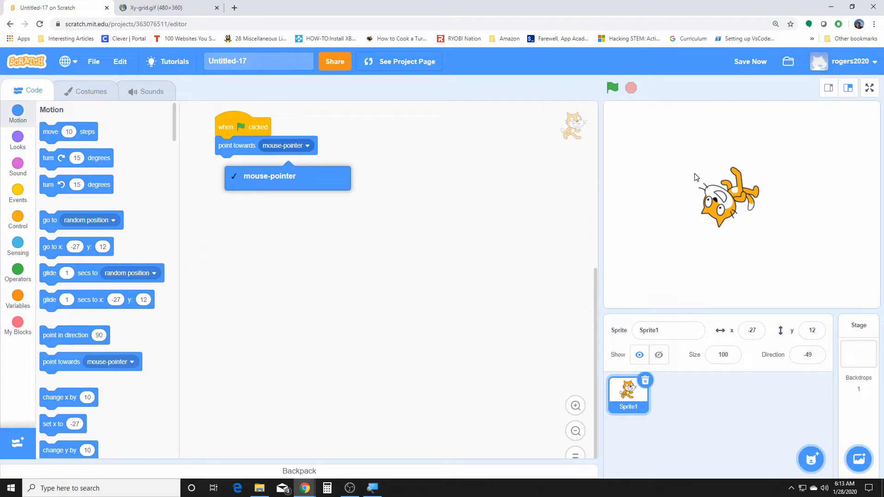
mouse_move(761, 199)
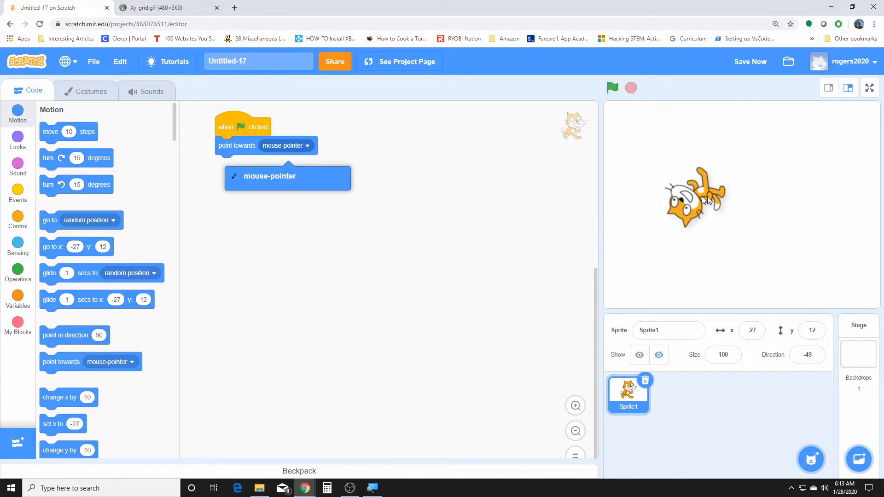
left_click(269, 176)
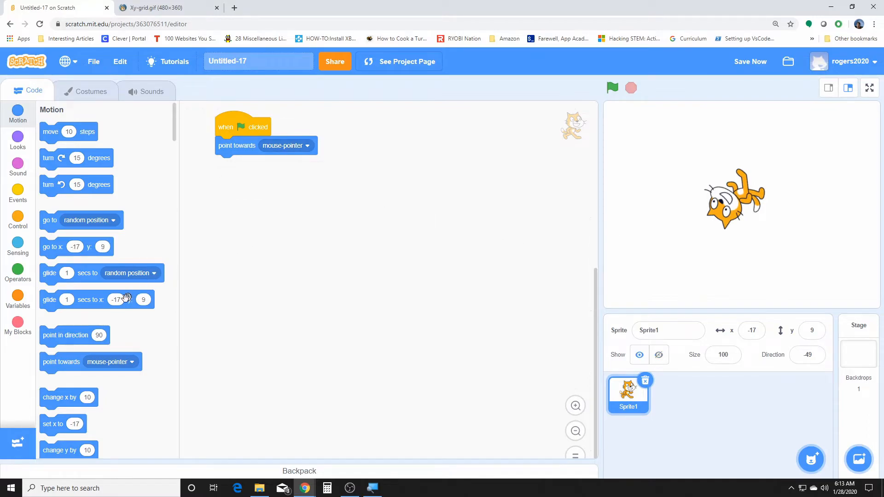
scroll("down", 3)
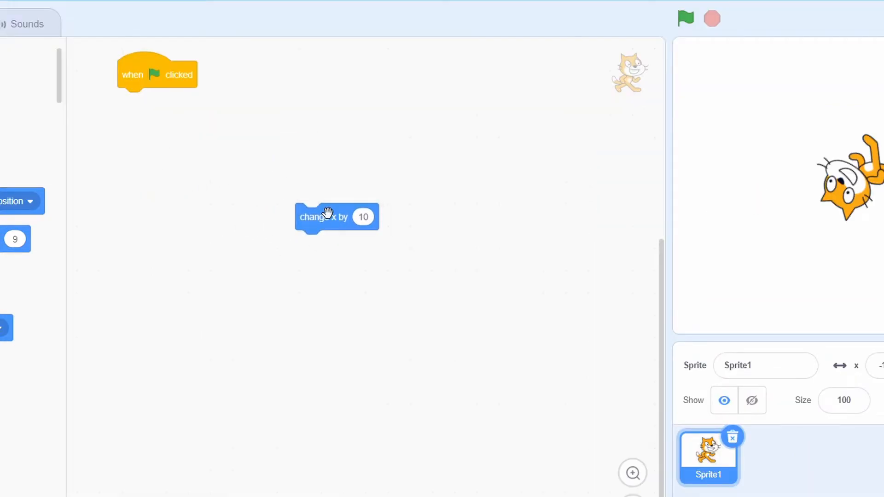
mouse_move(374, 237)
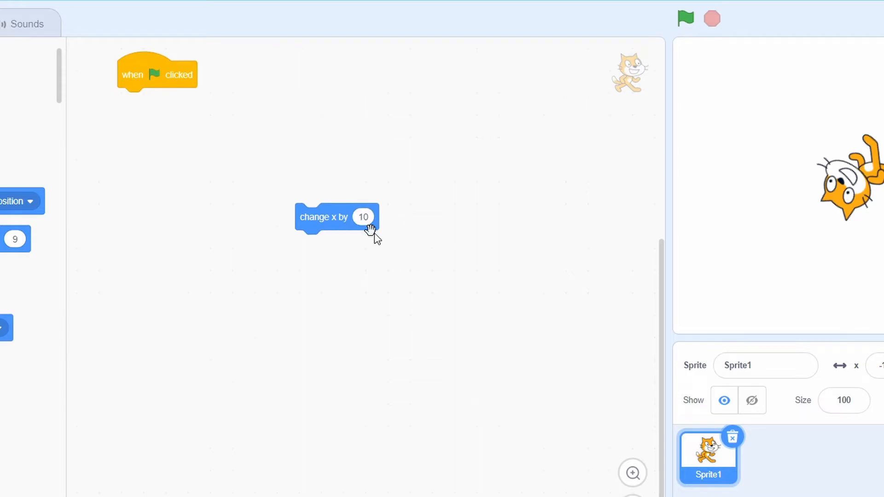
mouse_move(367, 239)
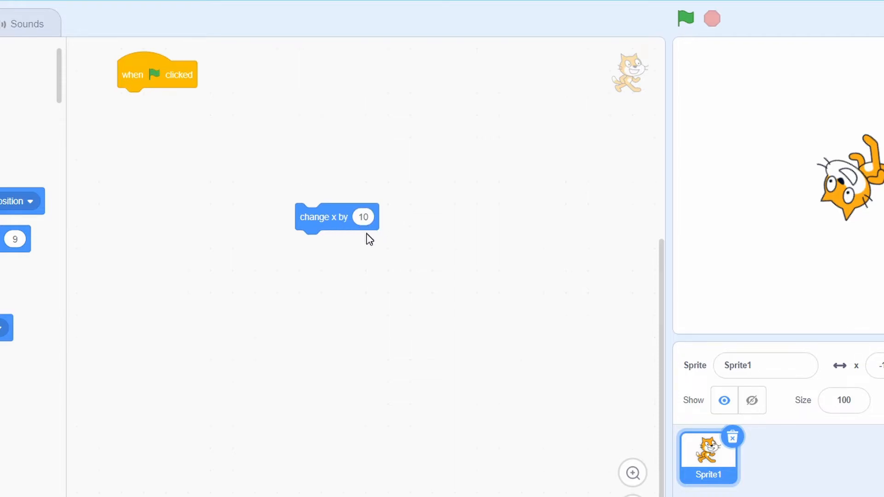
mouse_move(371, 249)
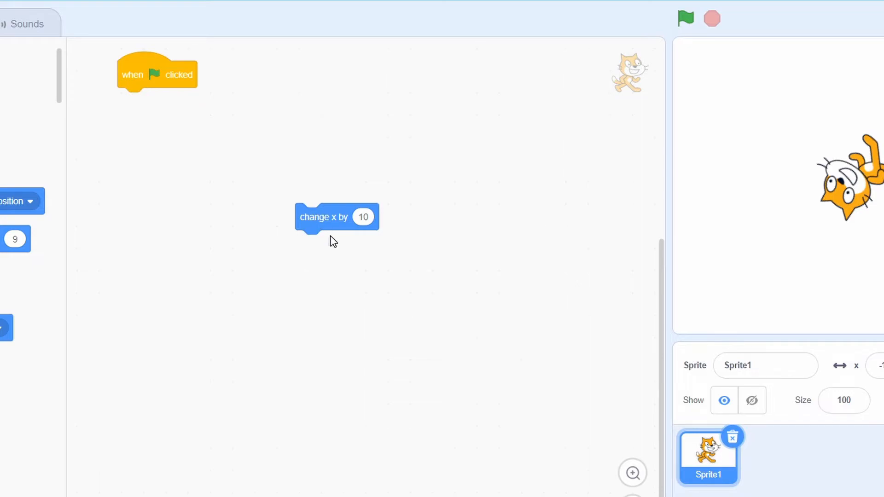
mouse_move(227, 287)
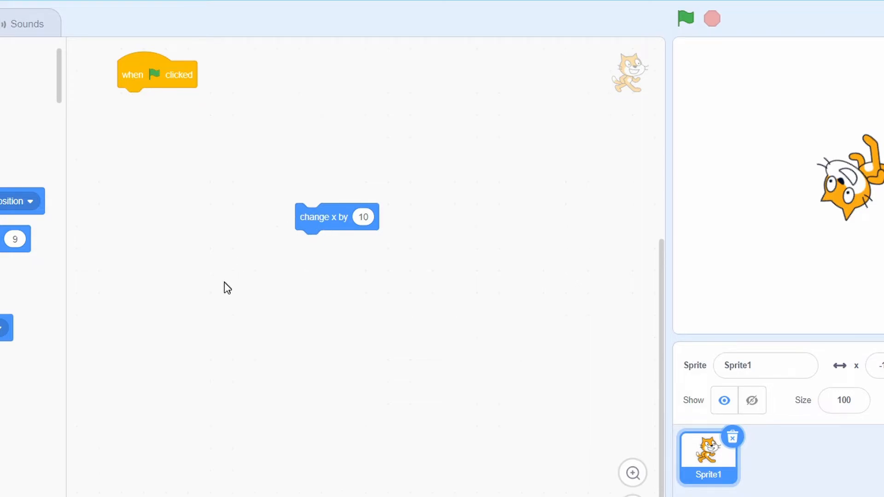
mouse_move(297, 237)
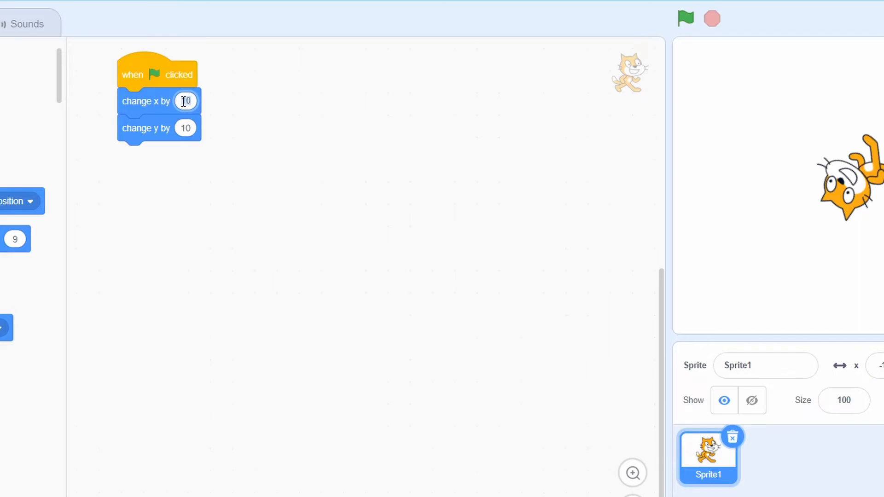
- Enter 150 as the change x value and confirm it
type("50")
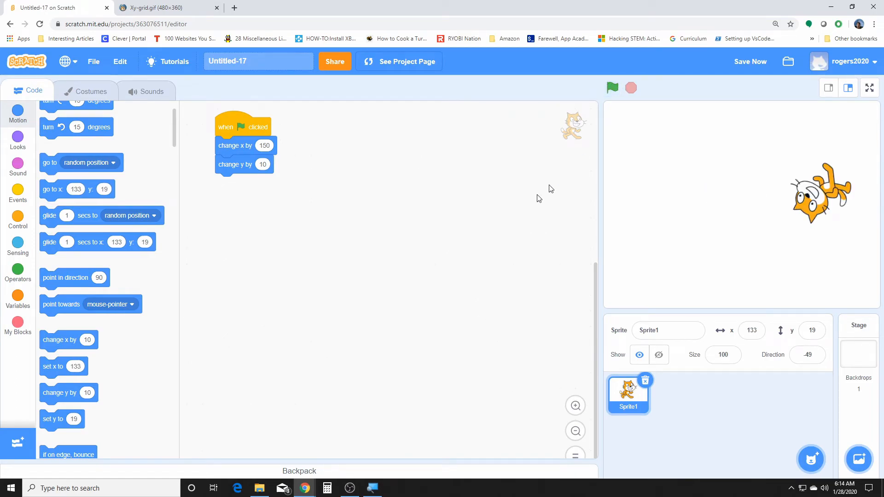
left_click(750, 61)
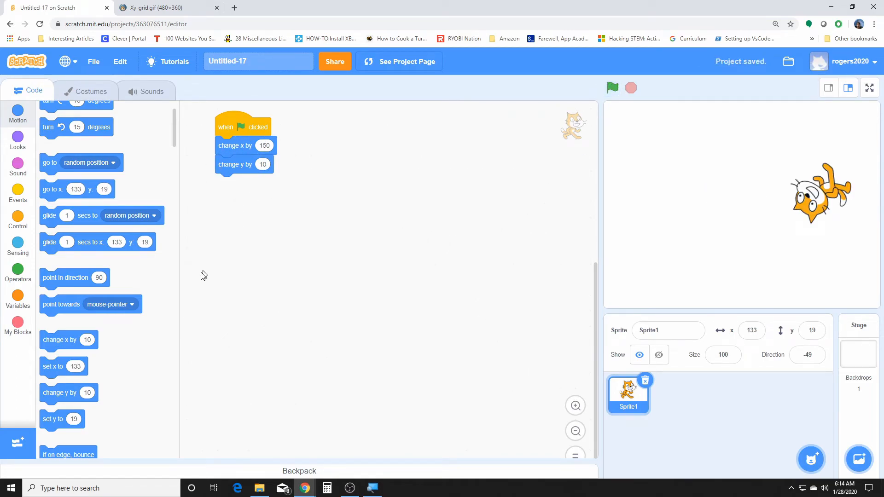
scroll("down", 3)
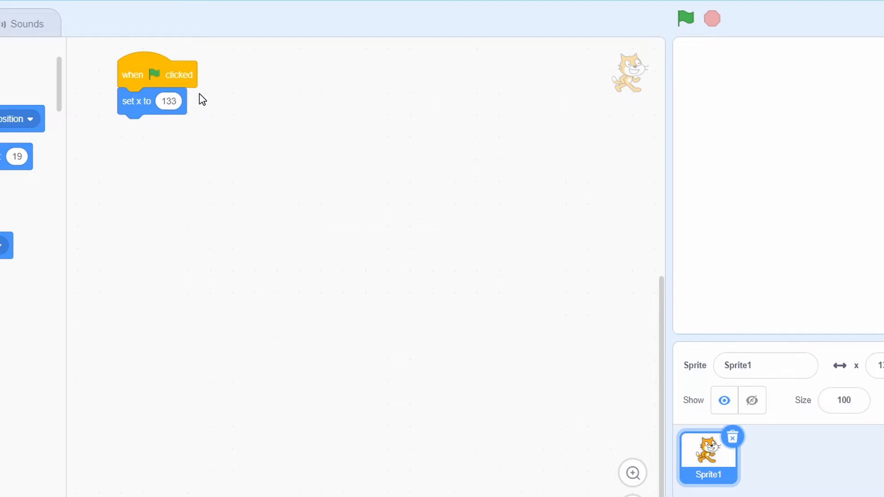
mouse_move(186, 101)
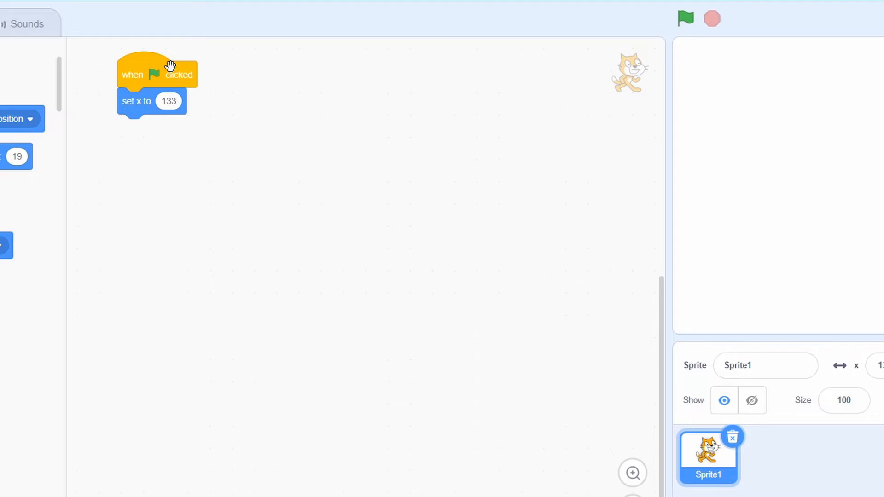
- Attach a set y to 19 block under set x to 133
left_click_drag(15, 157, 136, 129)
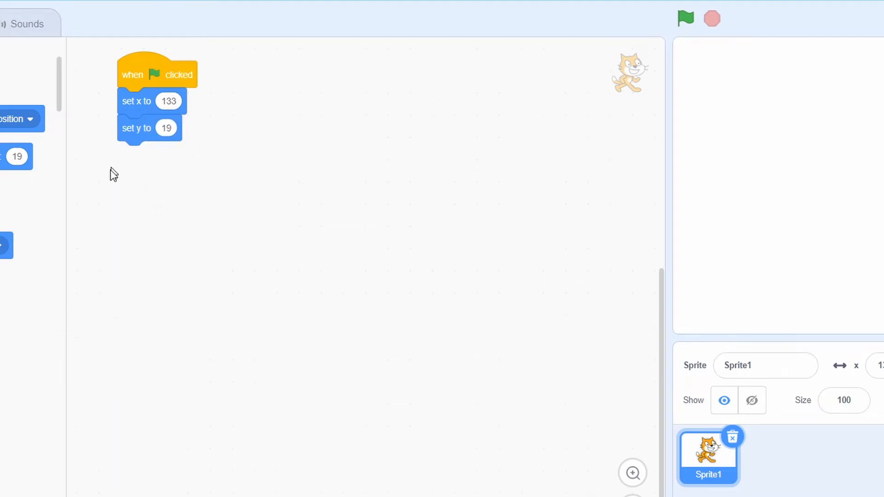
mouse_move(55, 321)
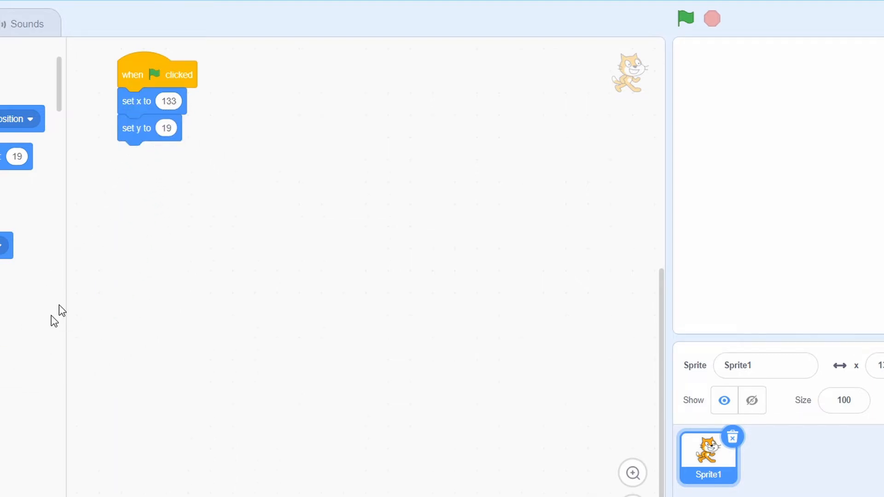
mouse_move(136, 128)
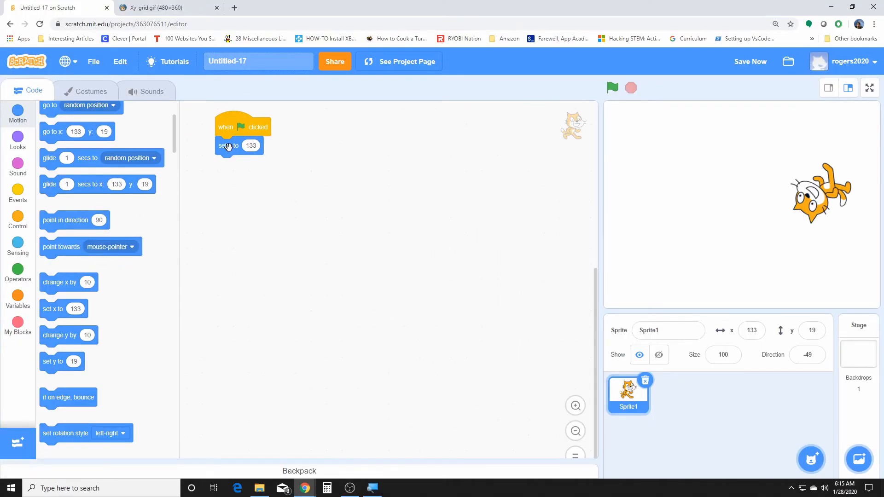
scroll("down", 3)
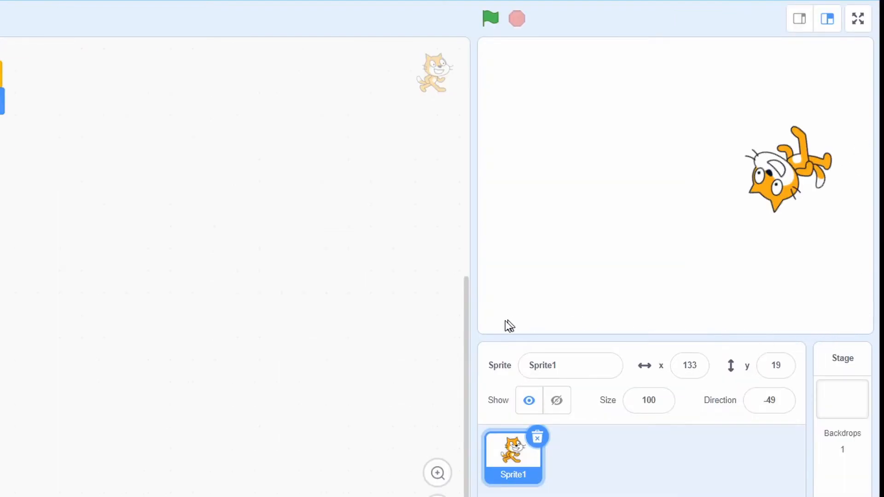
mouse_move(826, 205)
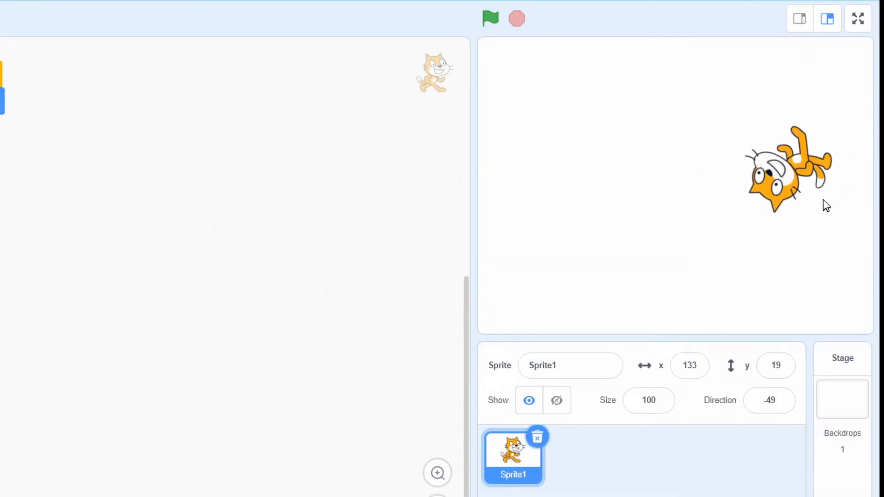
mouse_move(517, 158)
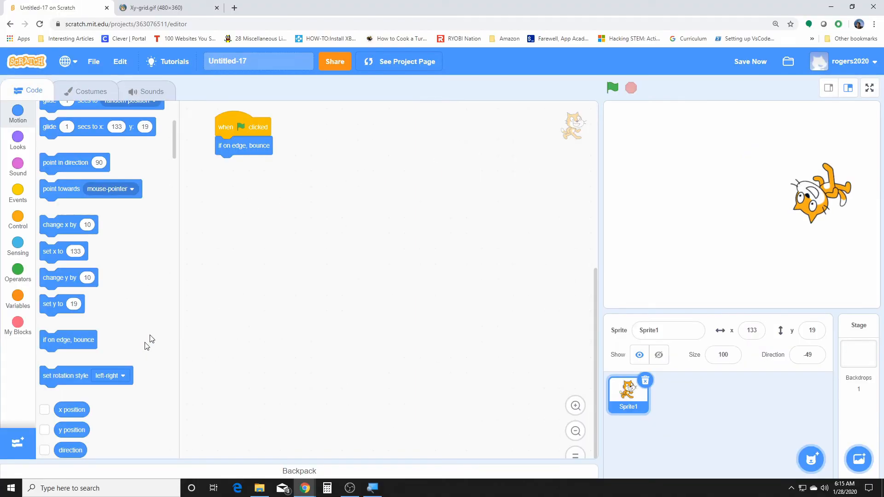
- Pull the if on edge, bounce block off the flag script and snap it back
left_click_drag(243, 146, 267, 179)
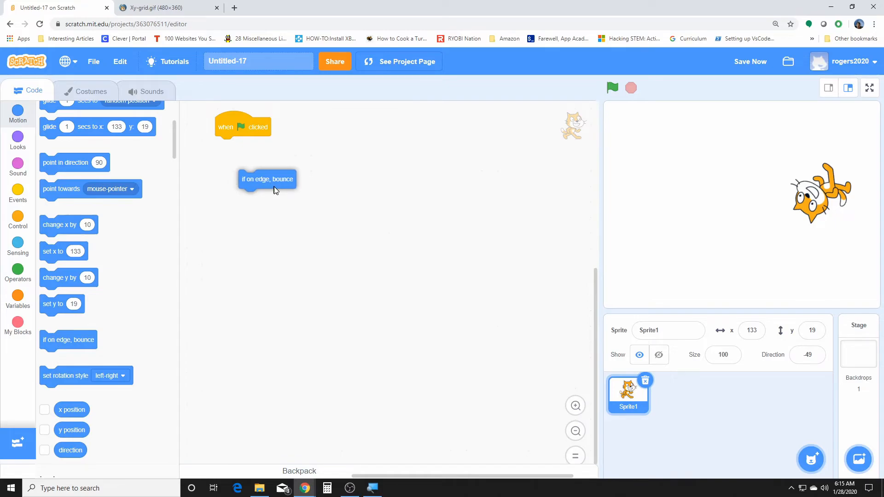
left_click_drag(267, 179, 244, 146)
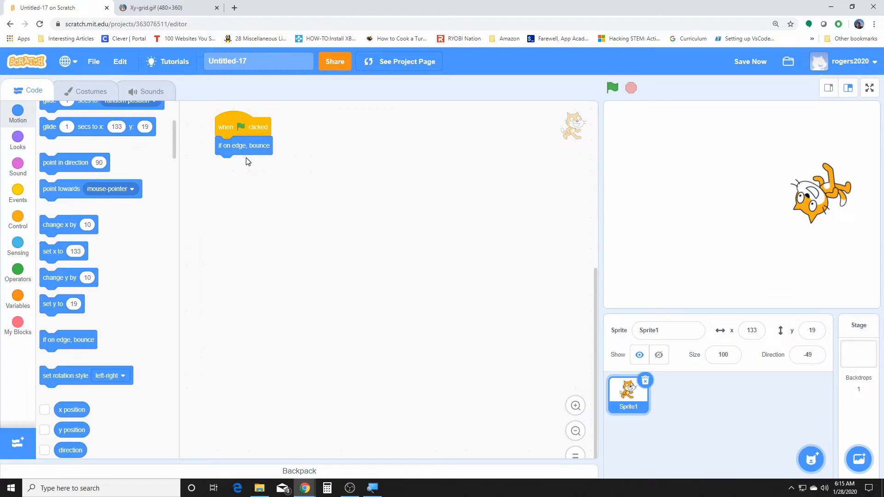
mouse_move(245, 153)
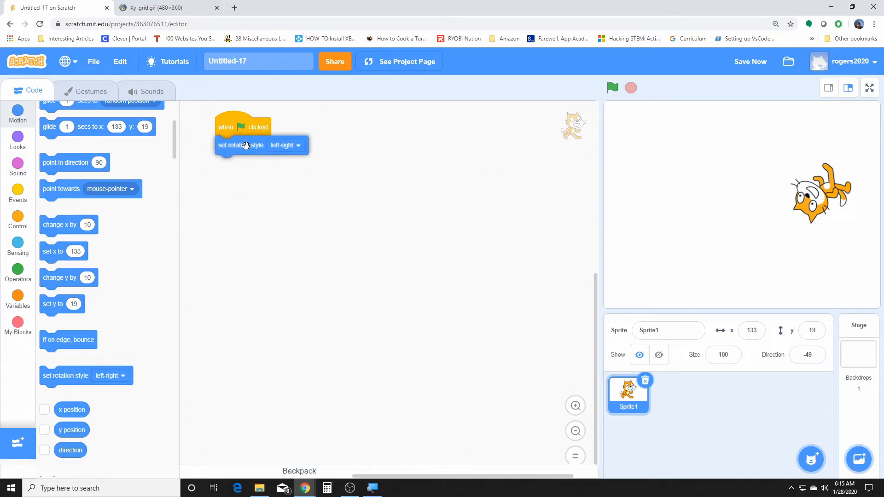
mouse_move(267, 174)
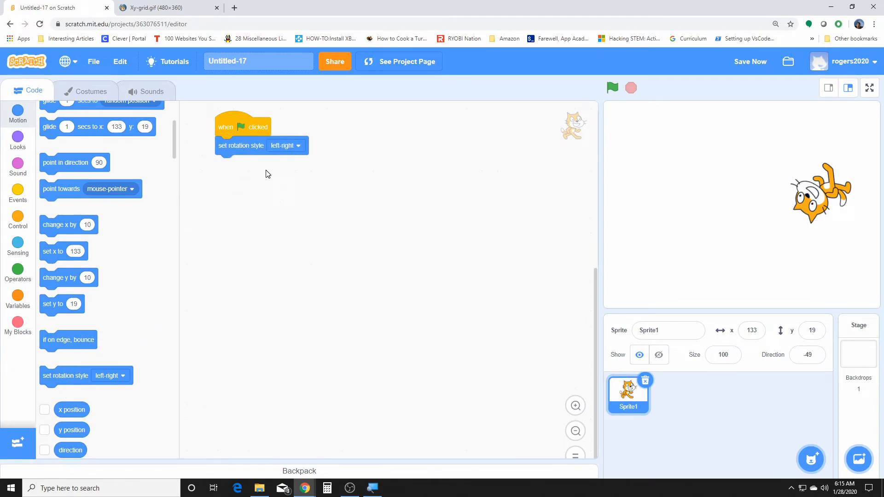
mouse_move(292, 150)
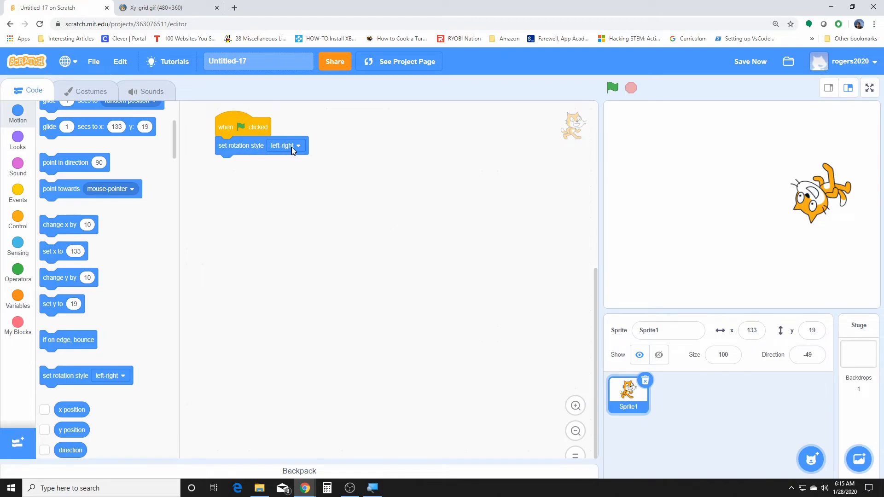
- View the set rotation style choices twice, keeping left-right selected
left_click(286, 146)
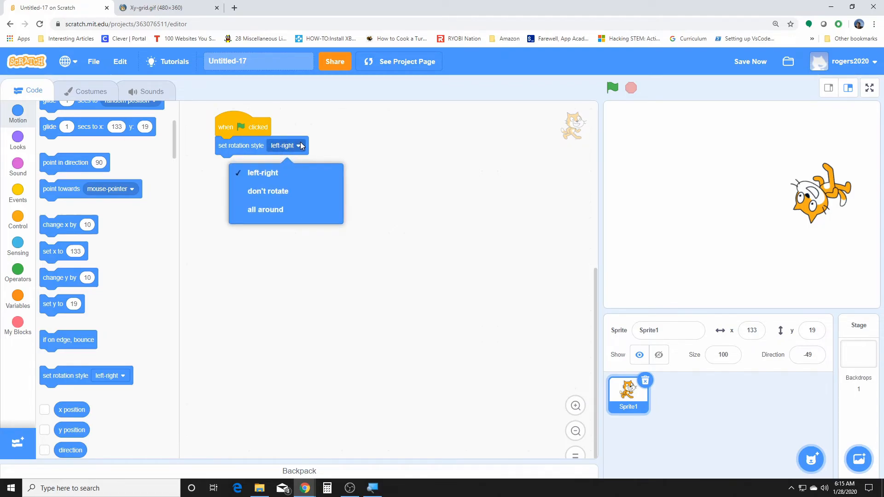
left_click(263, 173)
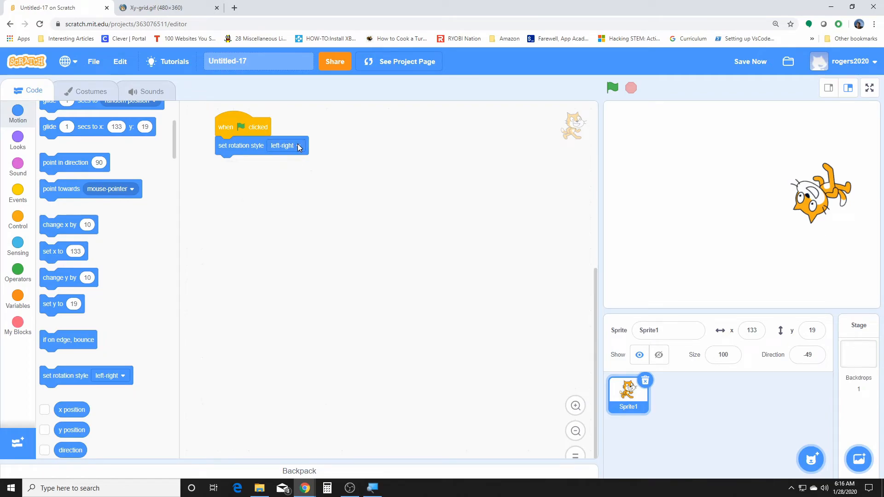
left_click(287, 145)
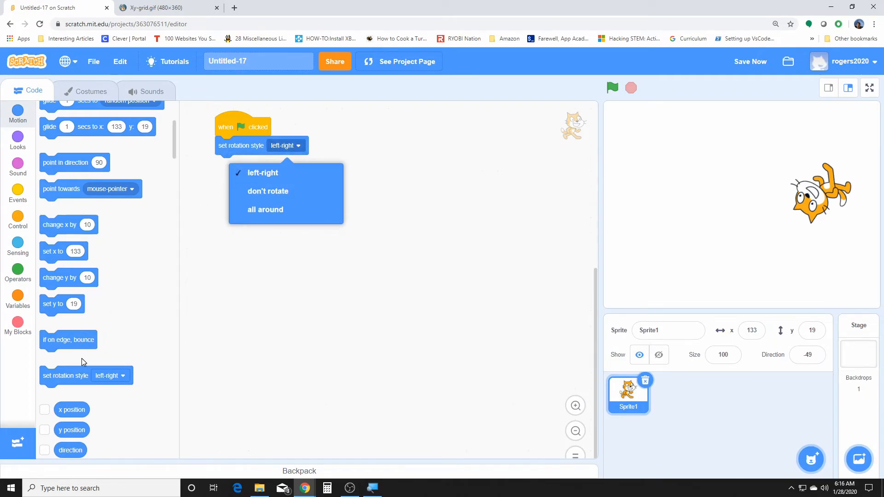
left_click(262, 173)
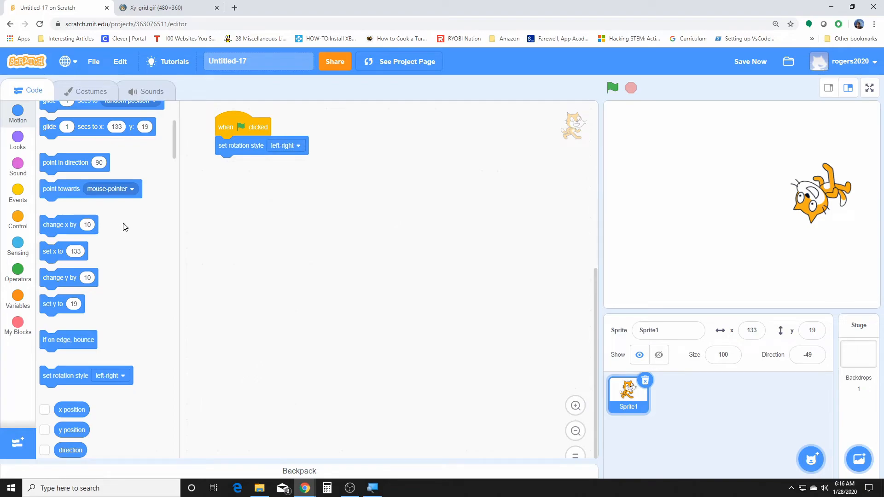
mouse_move(97, 281)
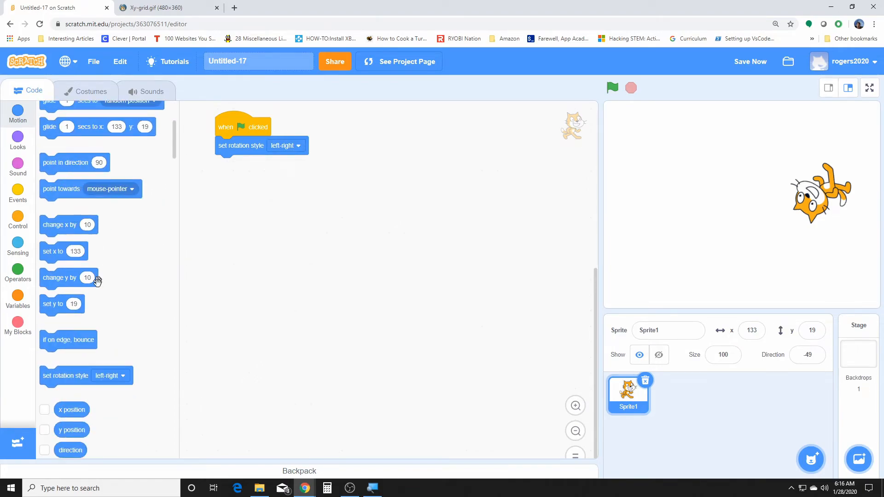
- Scroll the Motion palette to the reporters and check the sprite's x position
scroll("up", 3)
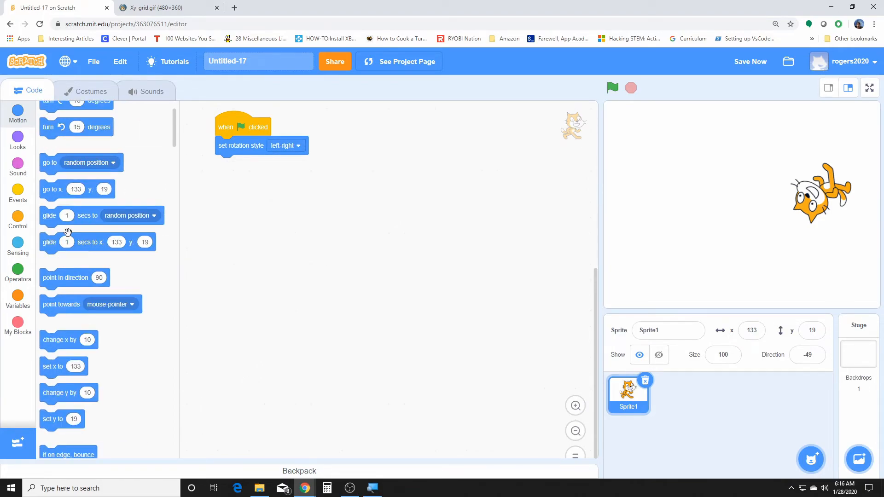
scroll("up", 3)
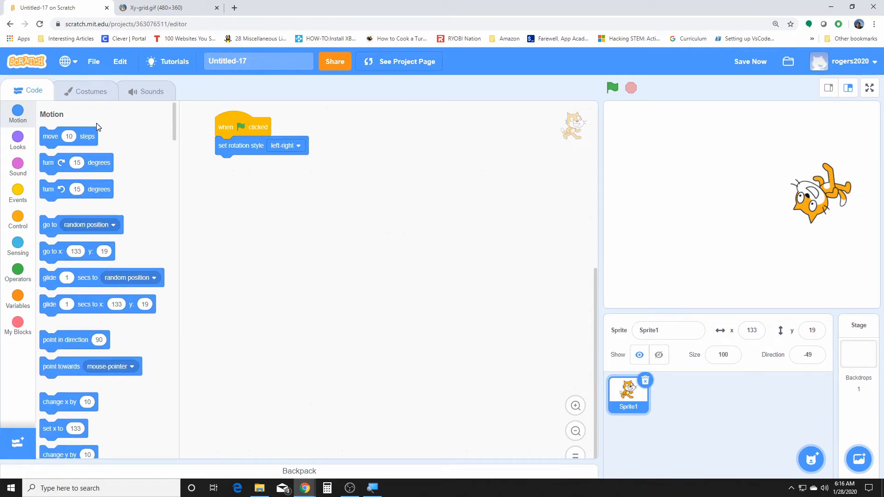
mouse_move(82, 139)
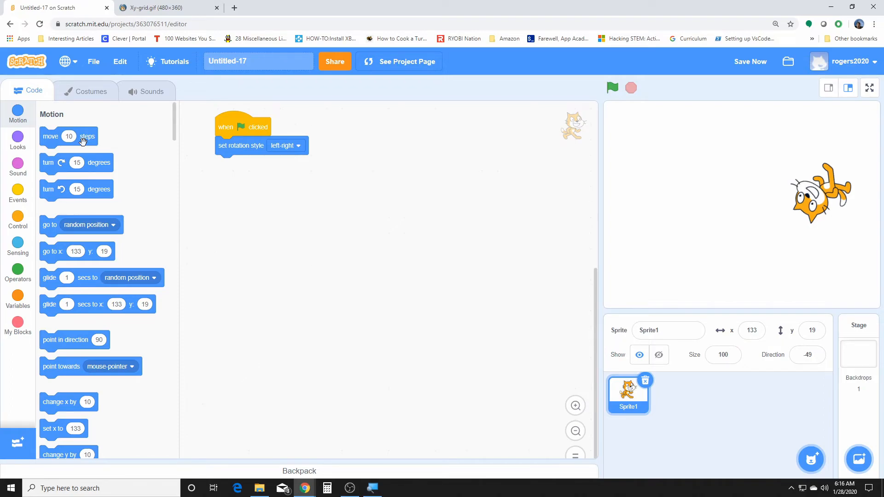
scroll("down", 3)
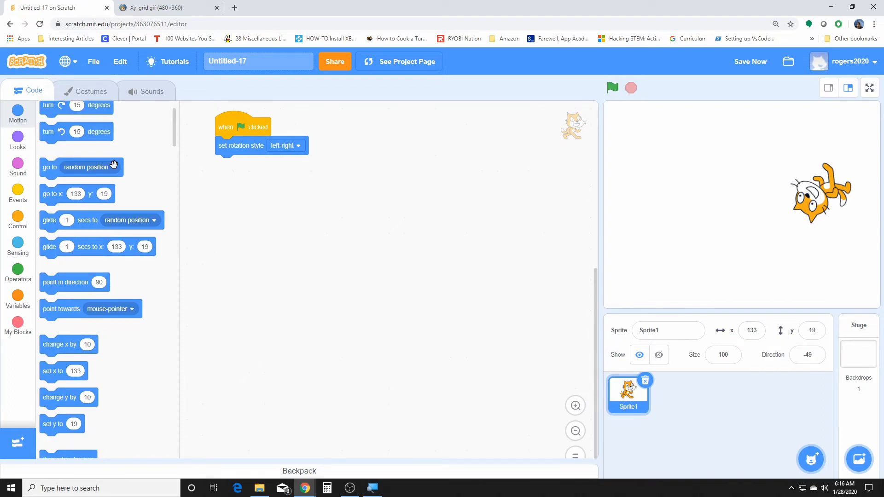
scroll("down", 3)
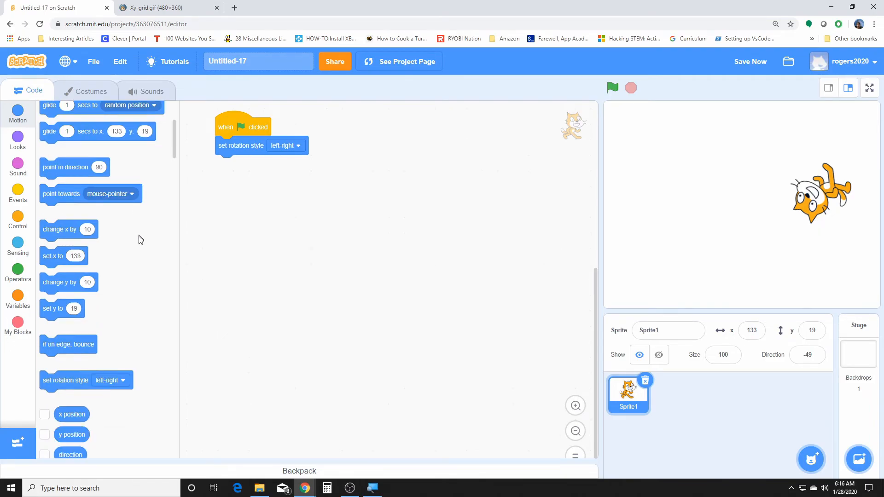
scroll("down", 3)
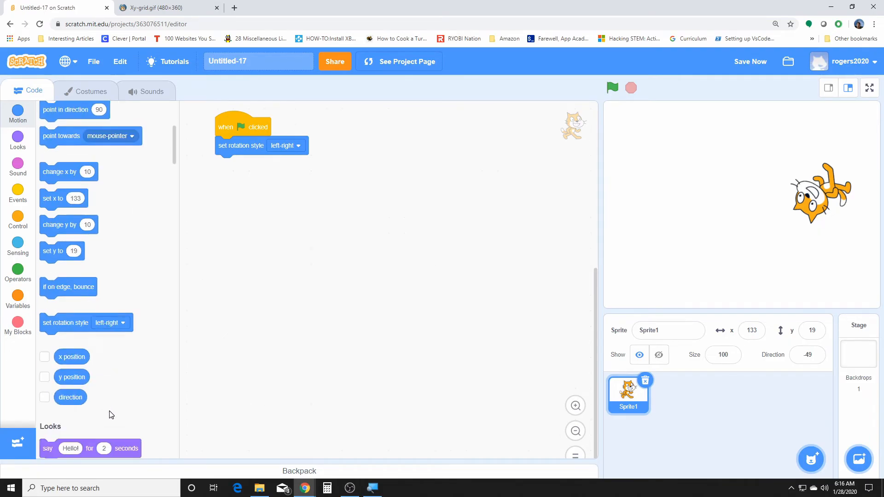
scroll("down", 3)
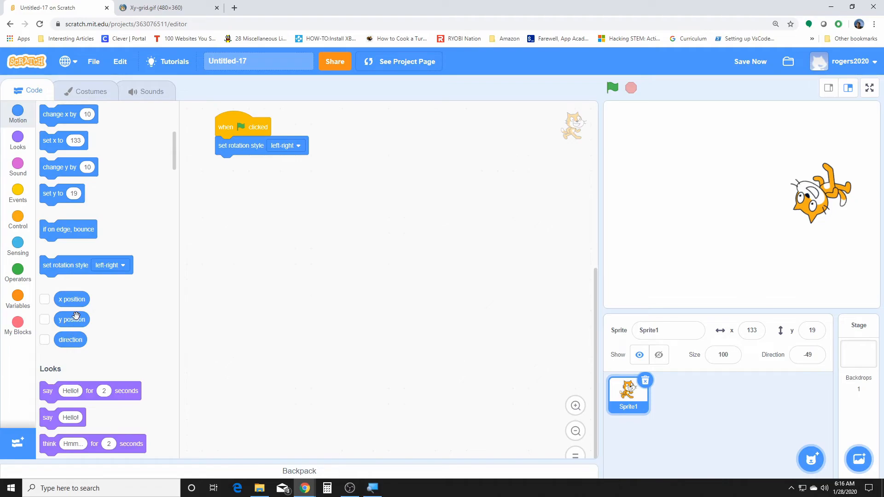
mouse_move(256, 144)
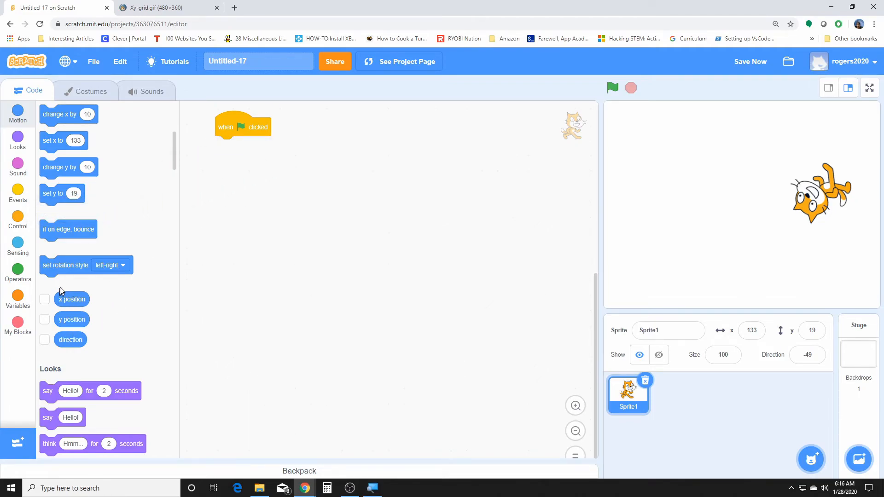
mouse_move(65, 301)
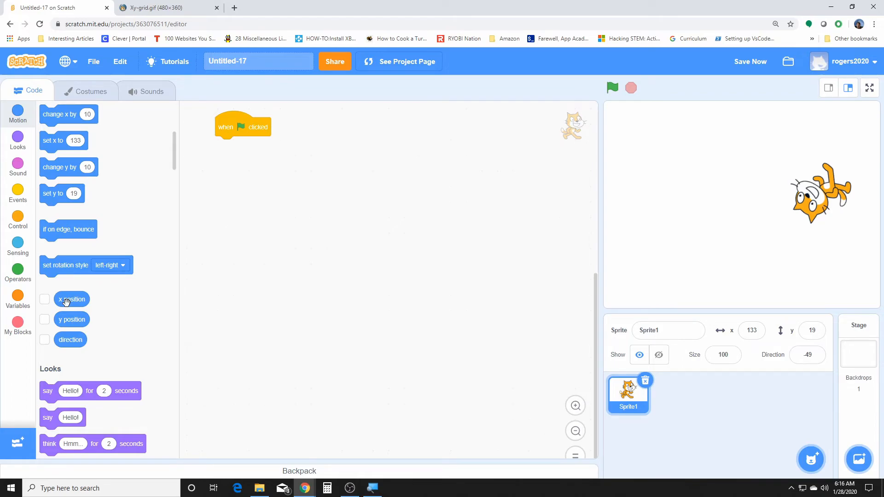
left_click(750, 61)
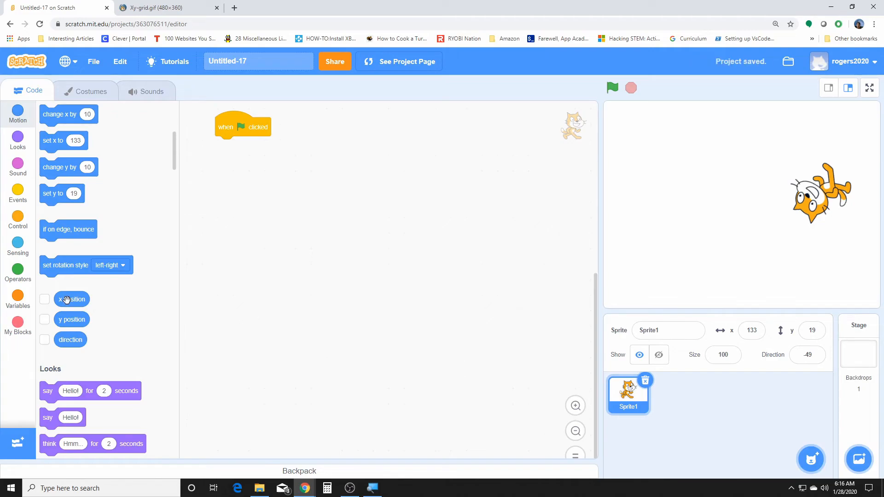
- Attach an if-then block under the flag hat with an equals comparison as its condition
left_click(17, 272)
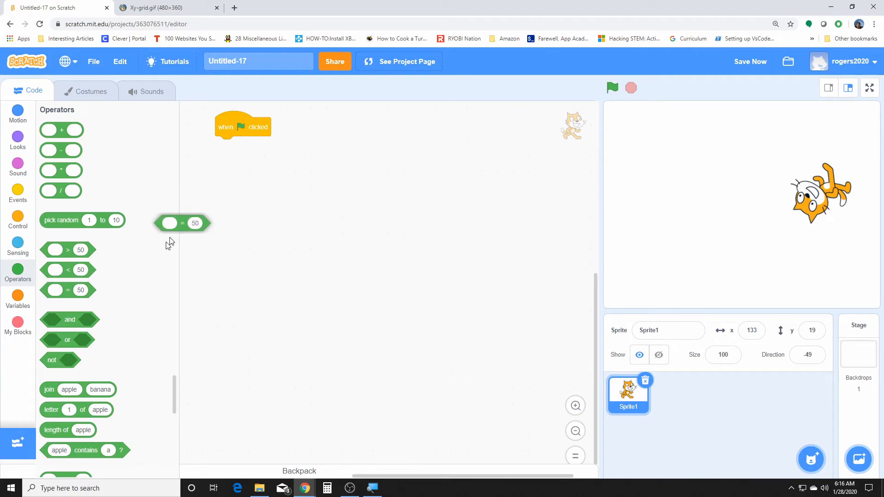
left_click(17, 219)
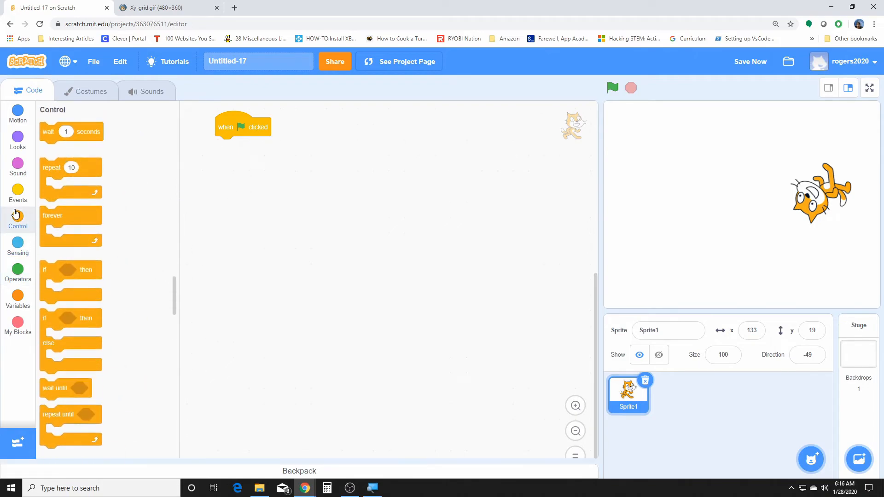
left_click_drag(70, 269, 243, 154)
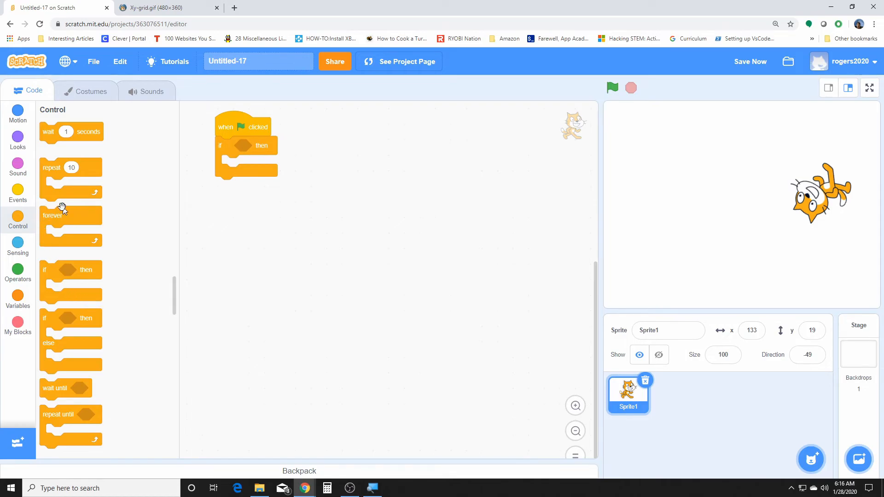
mouse_move(15, 228)
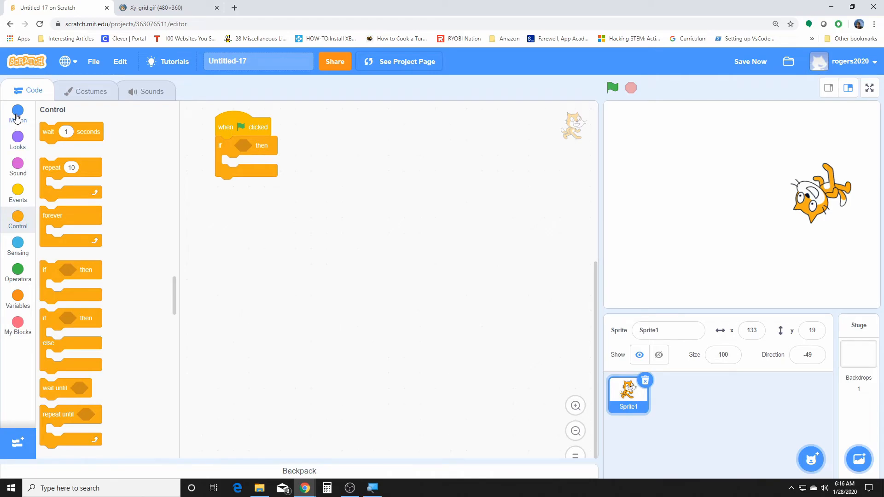
mouse_move(18, 279)
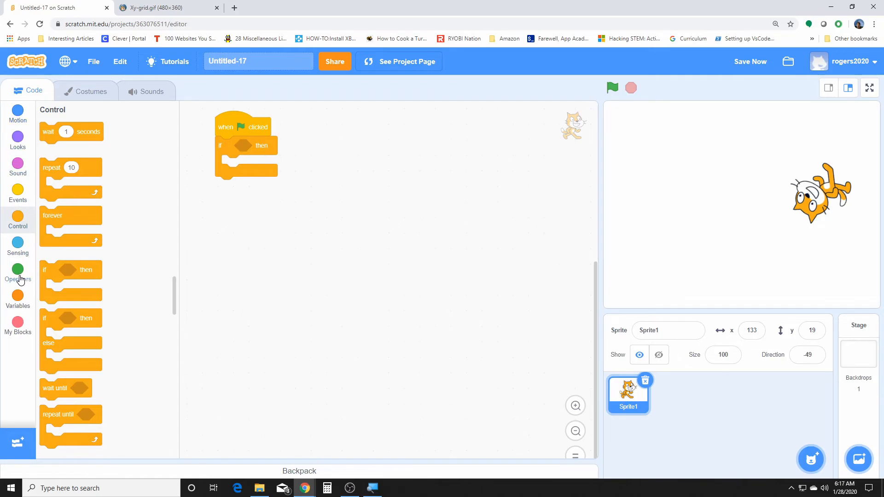
left_click(17, 273)
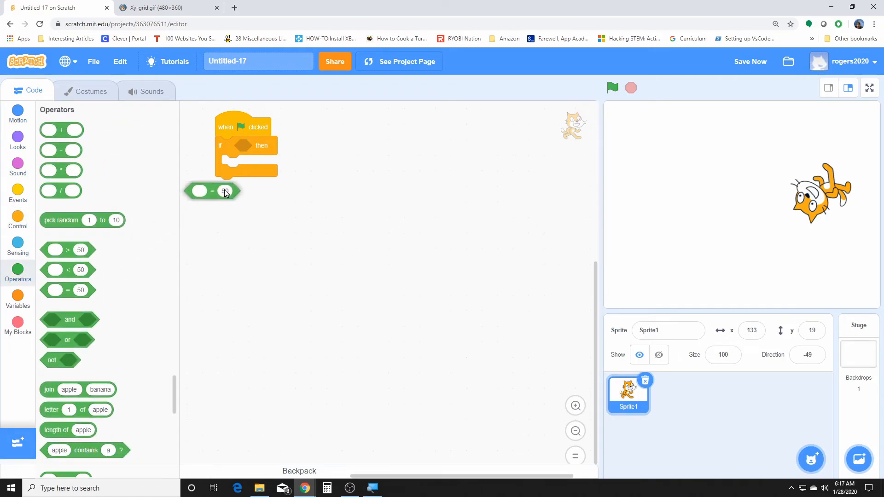
left_click_drag(211, 191, 249, 145)
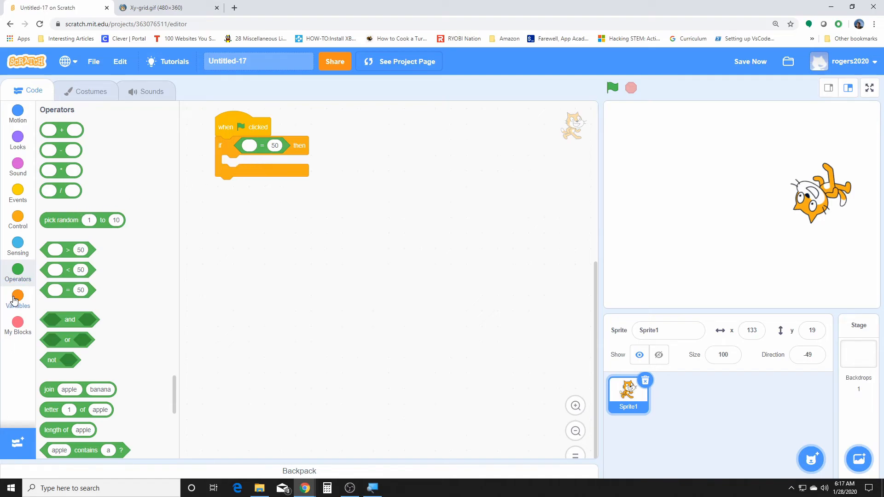
left_click(18, 113)
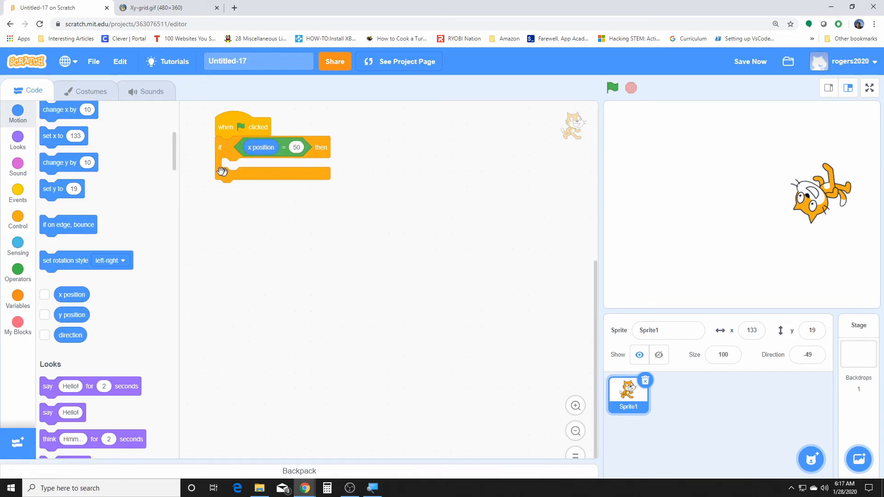
scroll("up", 3)
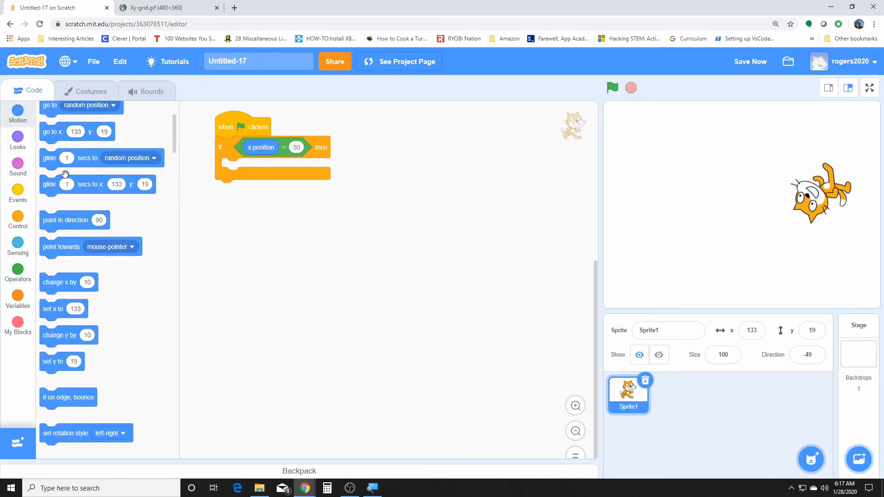
- Run the green-flag script, gliding the cat to x 27, y 13
scroll("up", 3)
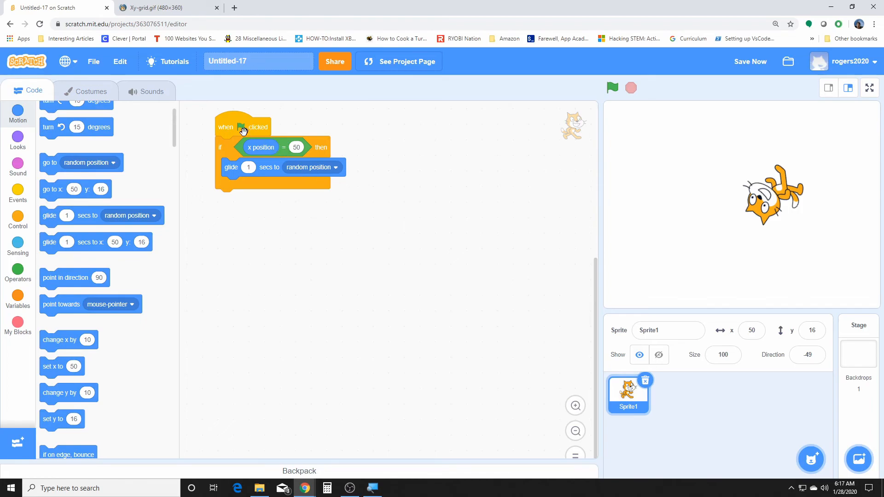
left_click(612, 88)
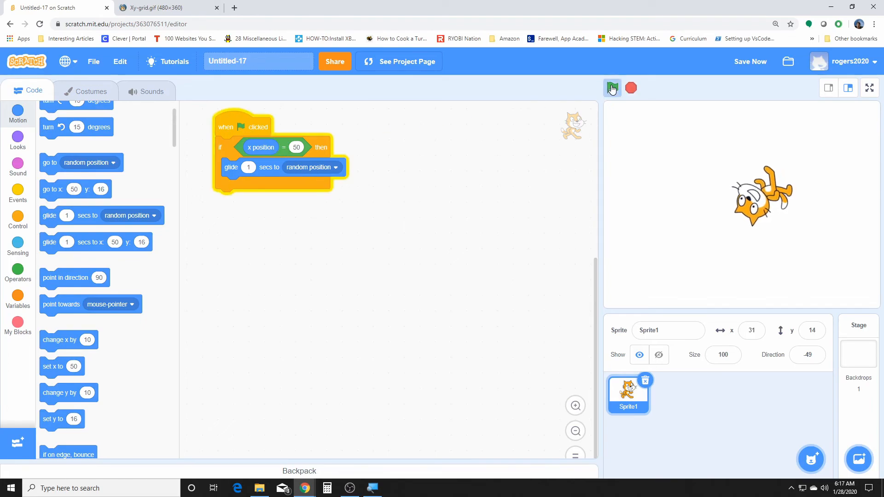
left_click(612, 88)
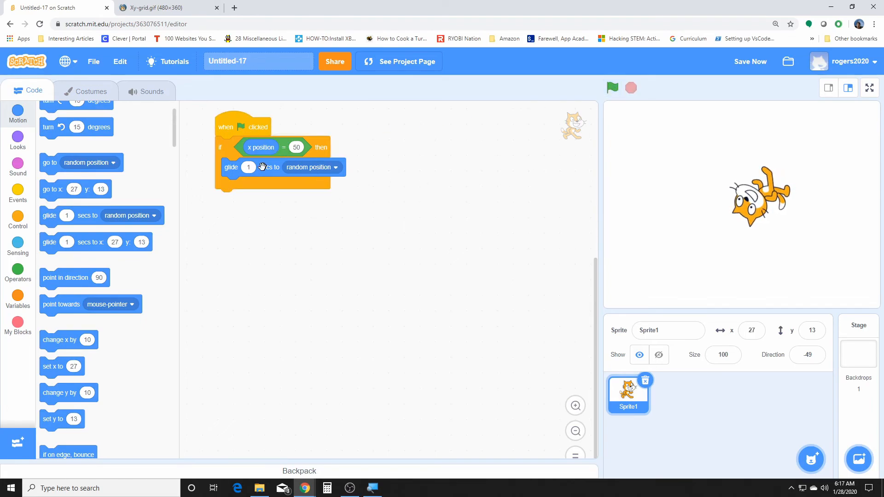
scroll("down", 3)
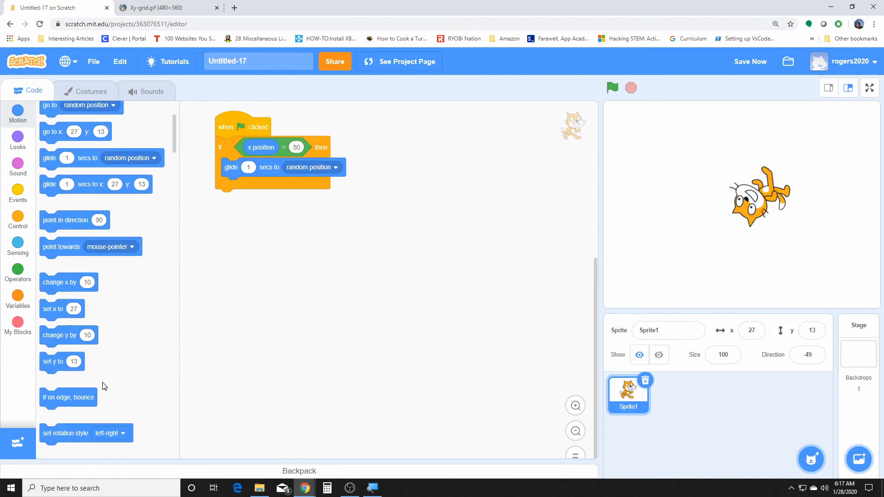
scroll("down", 3)
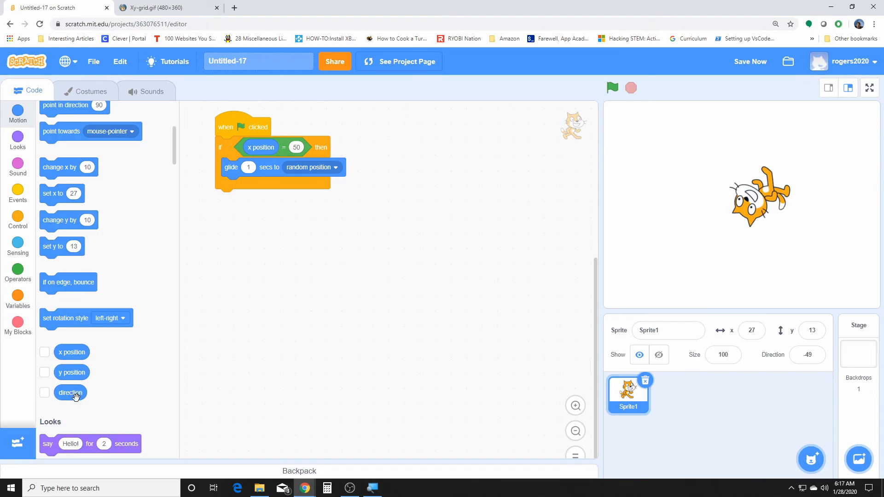
mouse_move(76, 404)
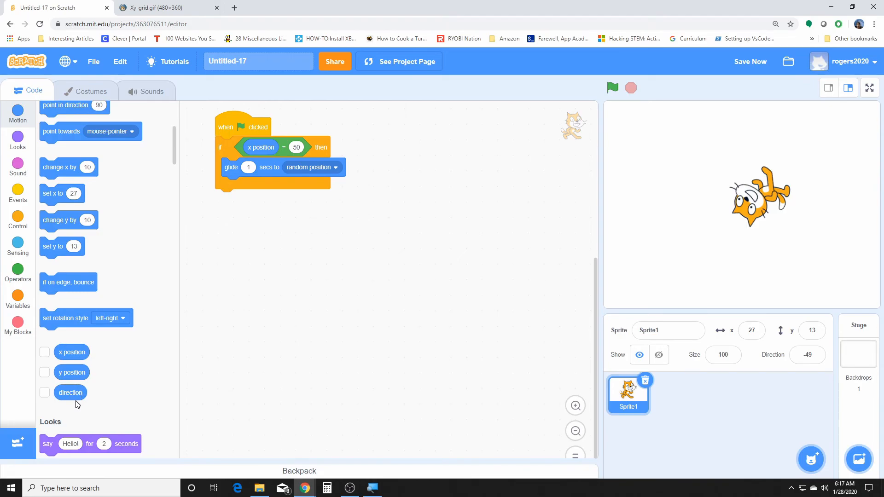
mouse_move(81, 374)
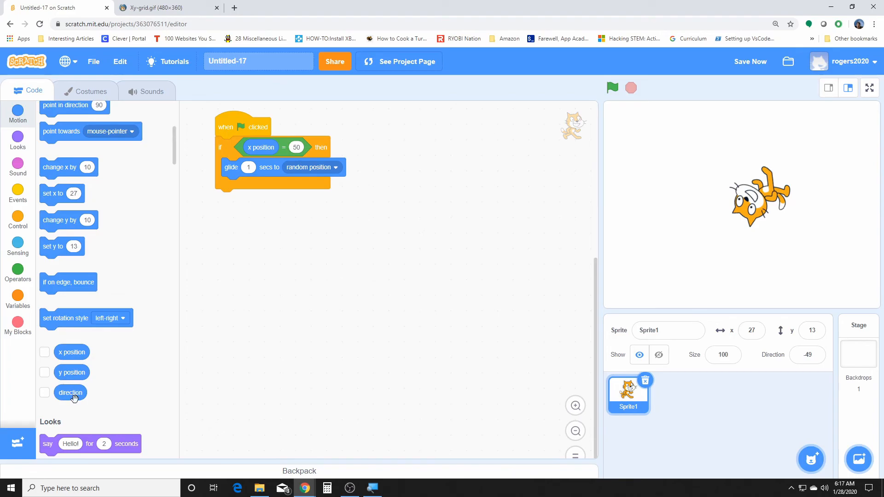
mouse_move(73, 411)
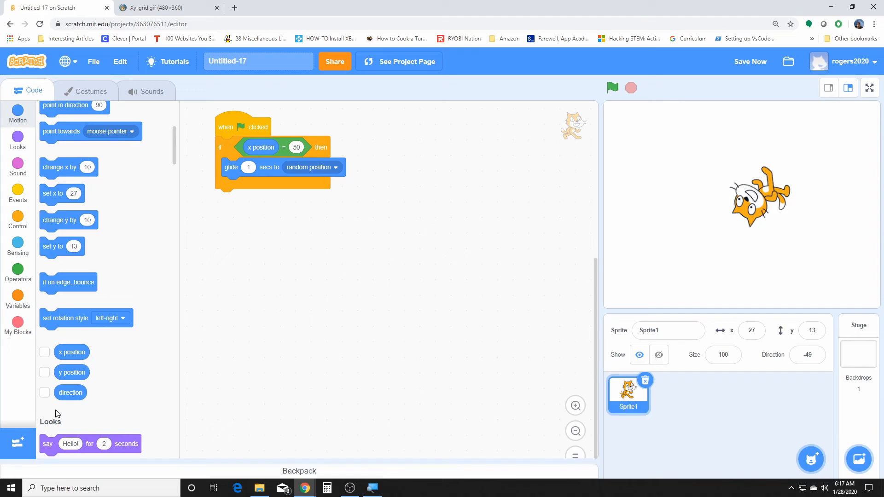
mouse_move(120, 359)
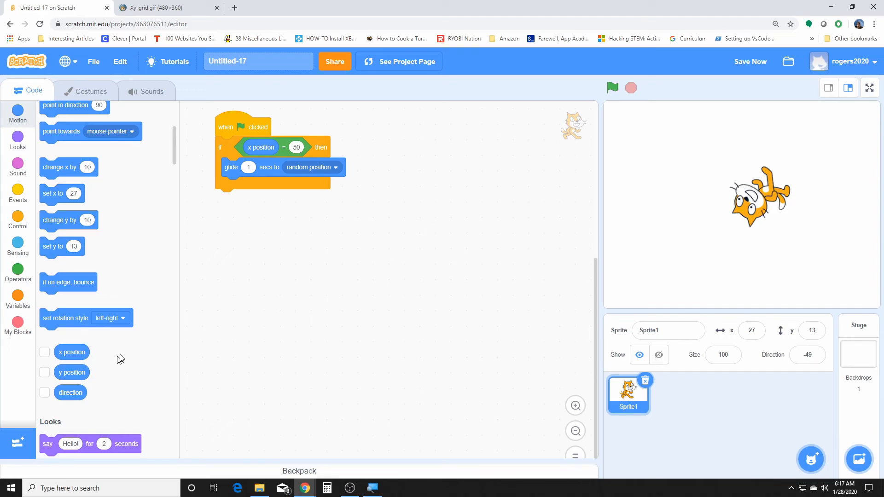
- Delete the remaining green-flag script by dragging it onto the palette
scroll("up", 3)
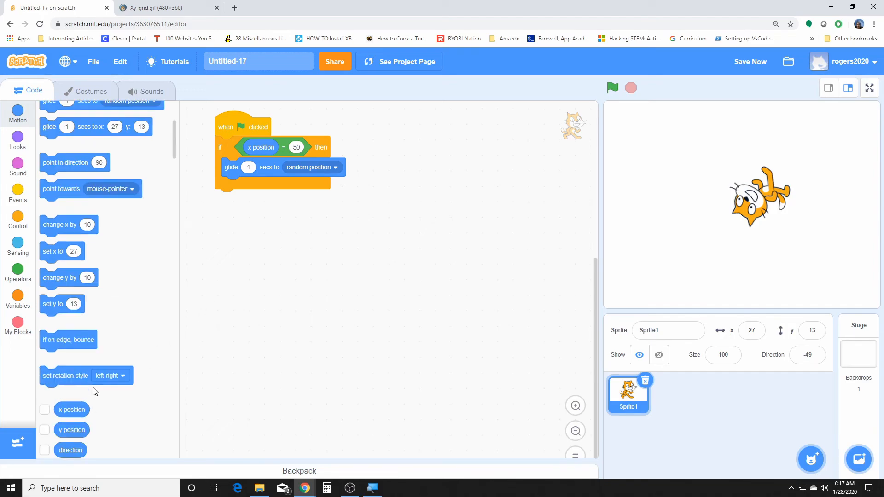
scroll("up", 3)
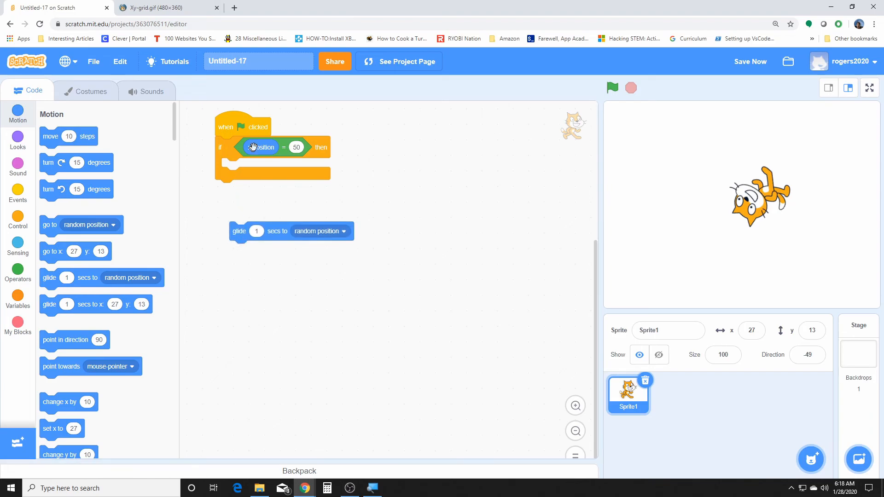
left_click_drag(262, 148, 34, 157)
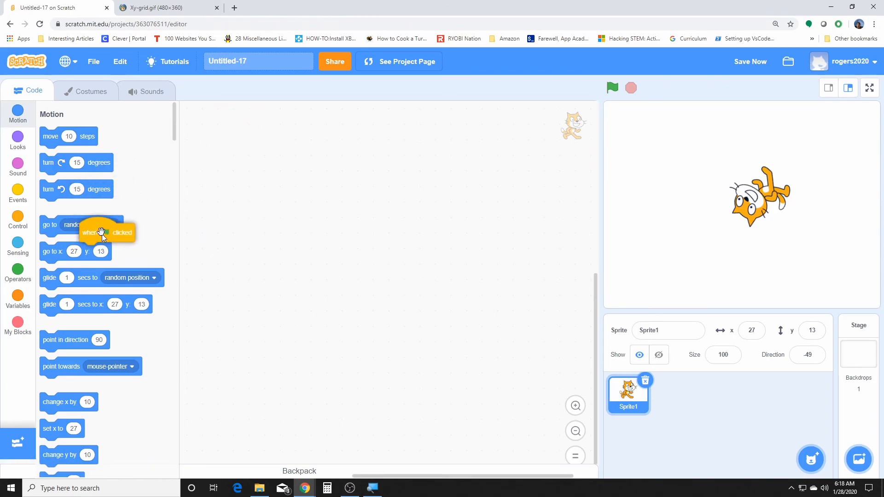
- Save the now-empty project with Save Now
scroll("down", 3)
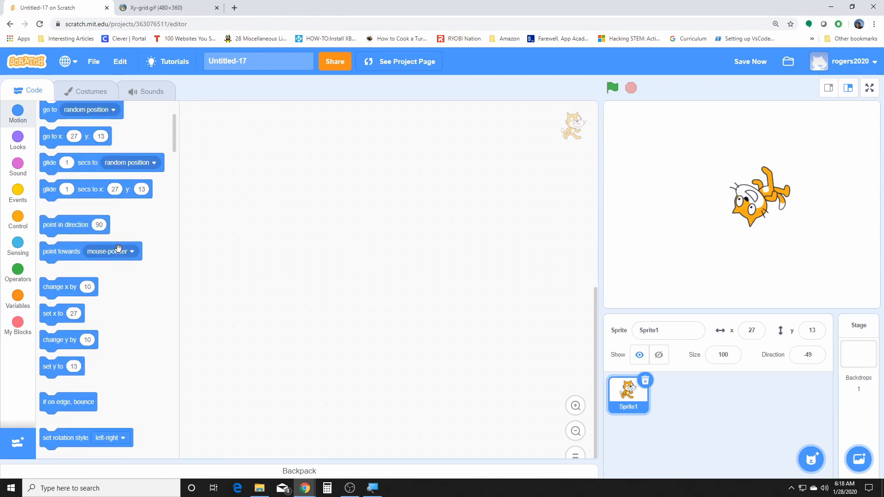
scroll("down", 3)
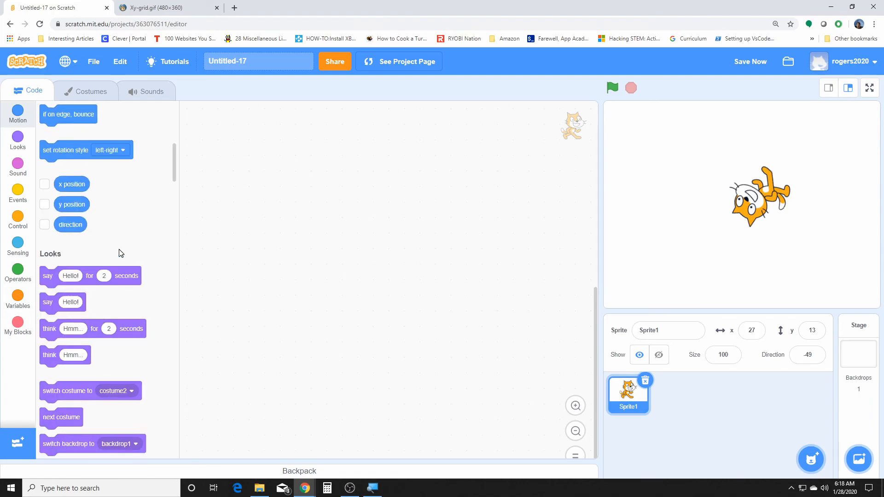
scroll("down", 3)
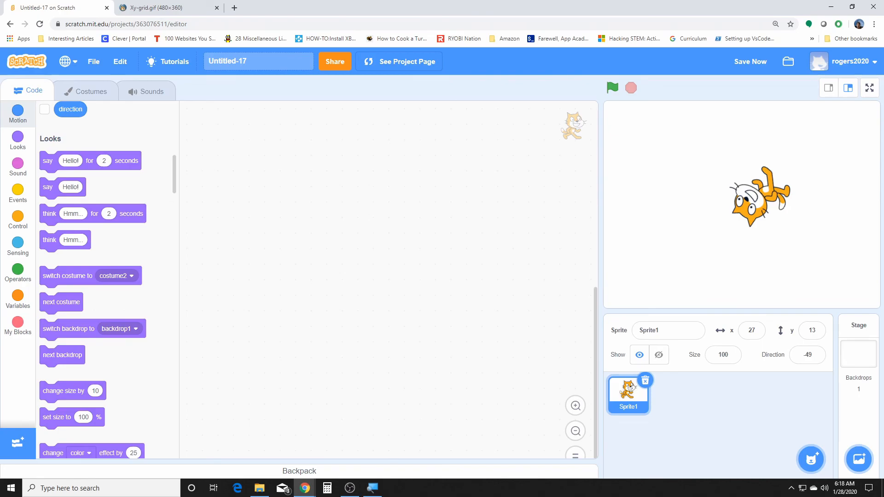
scroll("up", 3)
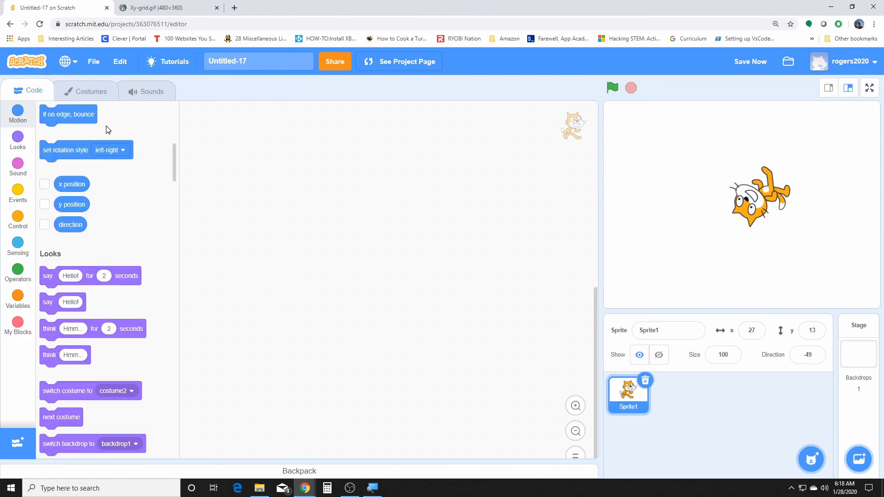
scroll("up", 3)
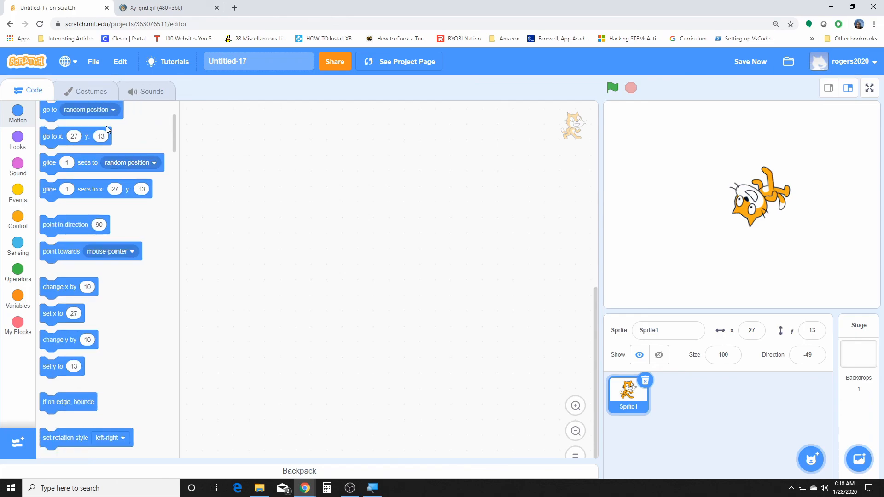
scroll("up", 3)
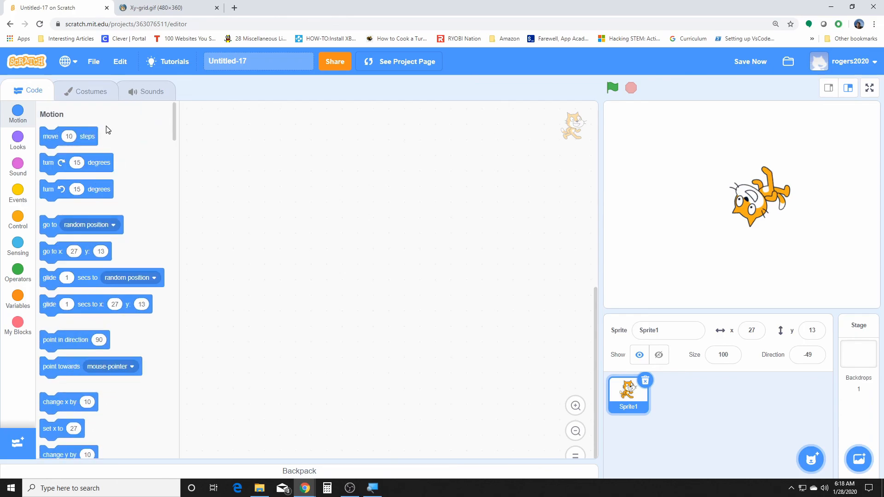
left_click(750, 62)
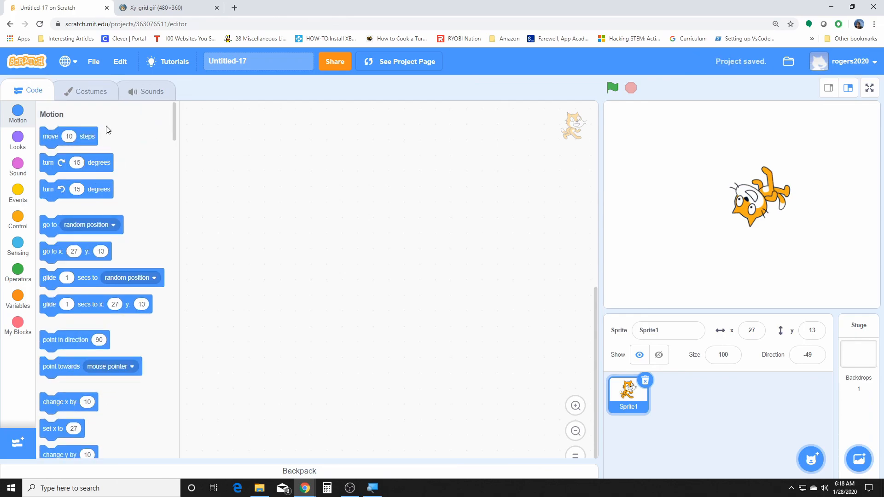